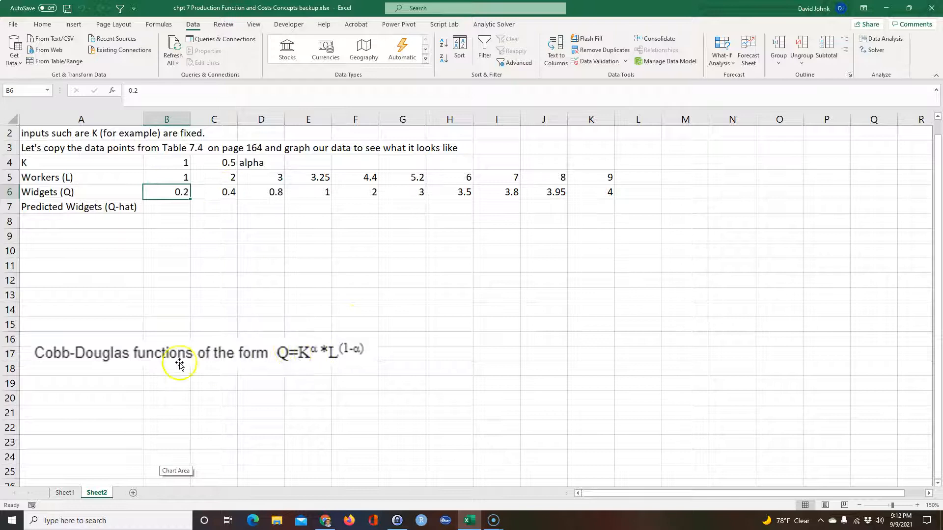
mouse_move(292, 361)
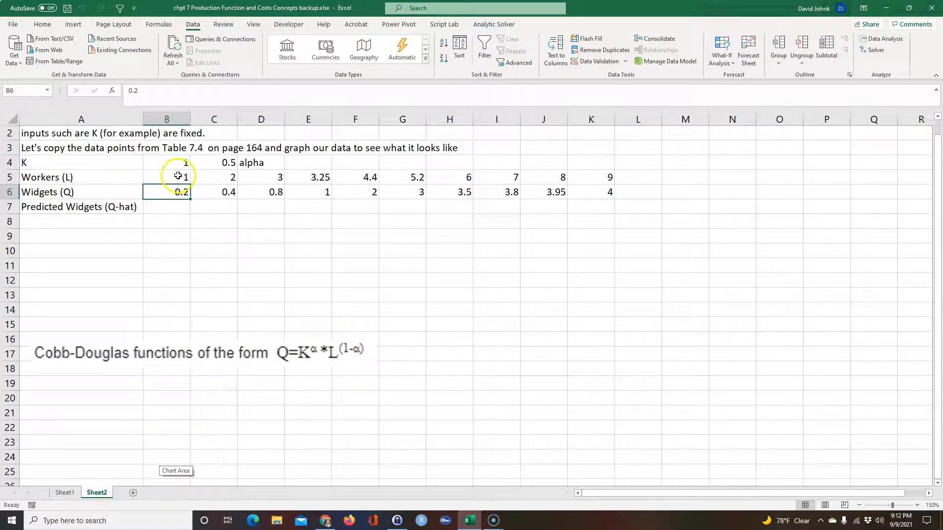
Step: Select A5:K6, the Workers (L) and Widgets (Q) rows including their row labels
drag(167, 177, 590, 192)
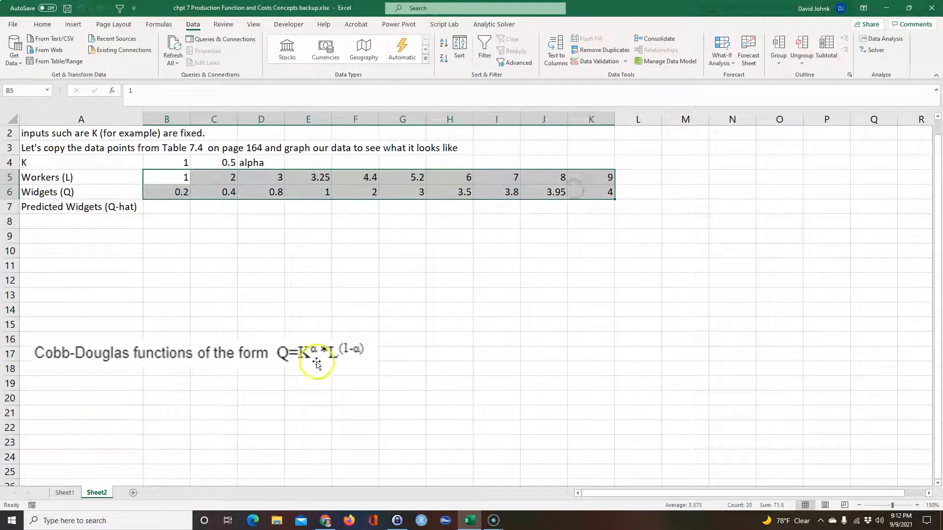
mouse_move(280, 366)
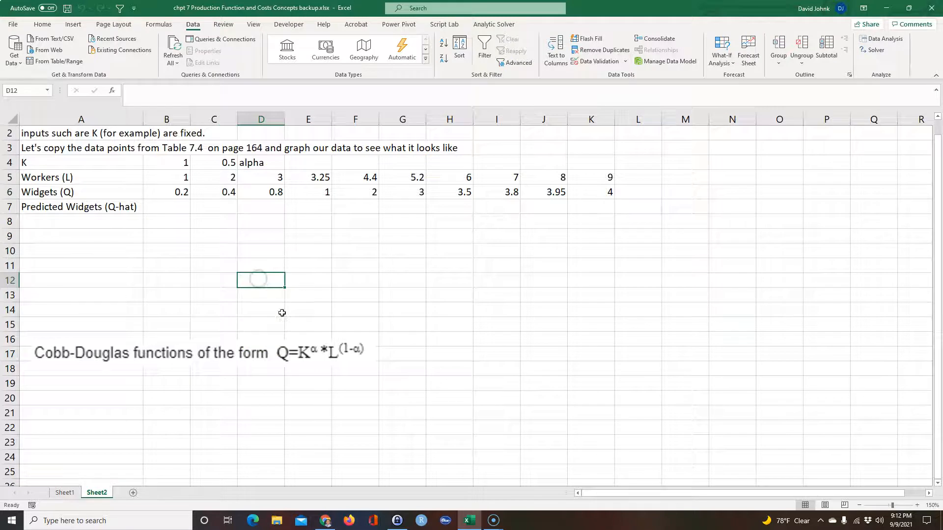
click(167, 177)
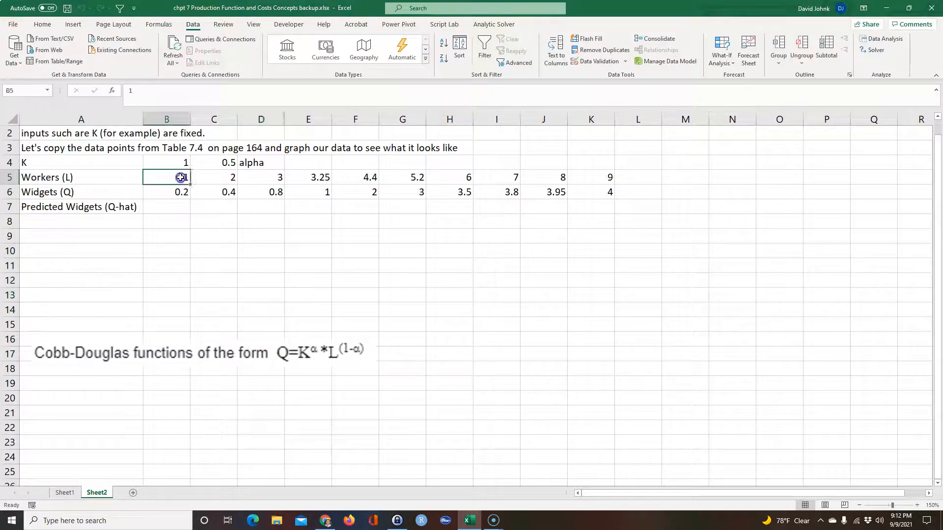
drag(167, 177, 609, 191)
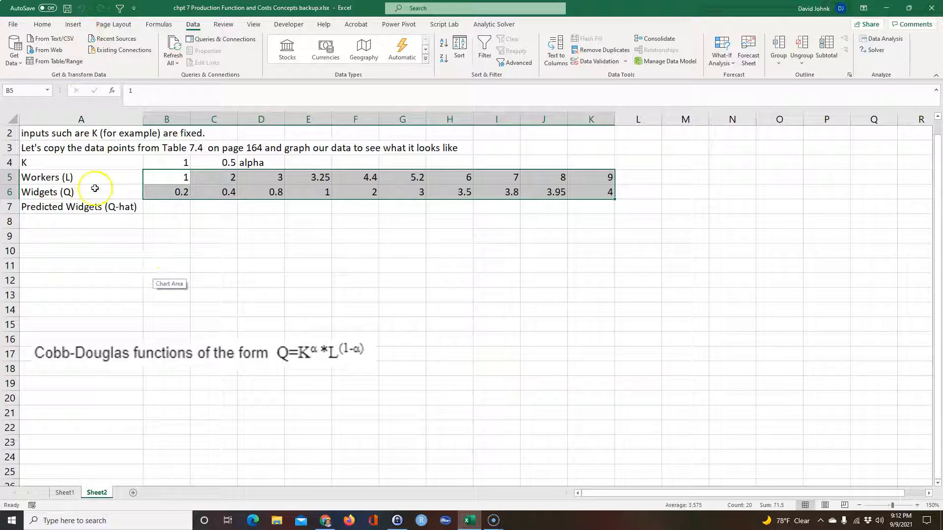
click(82, 177)
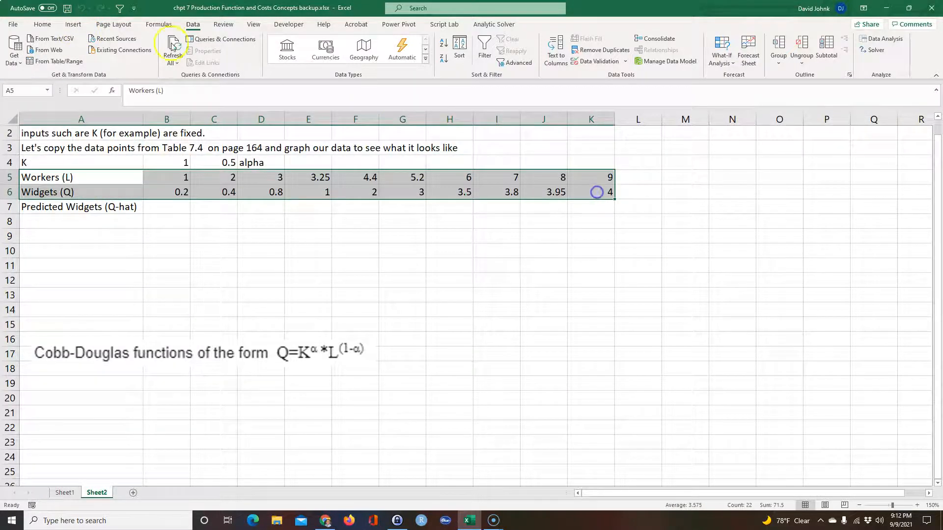
Step: Insert a Scatter with Smooth Lines and Markers chart of Widgets (Q) against Workers (L)
click(73, 24)
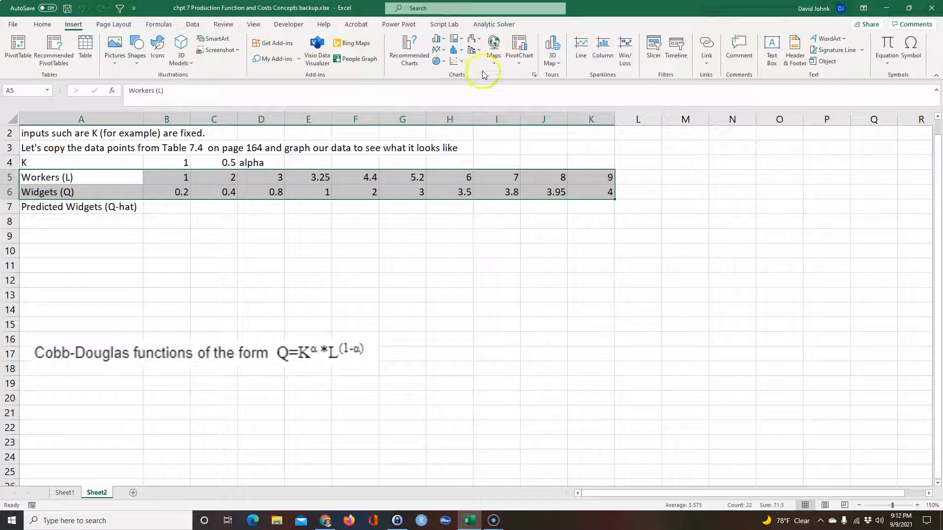
click(453, 45)
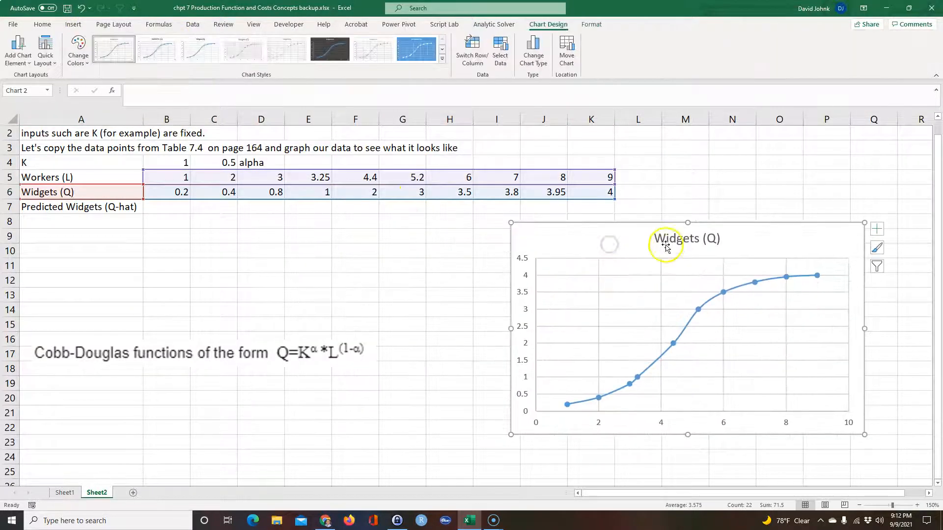
mouse_move(618, 300)
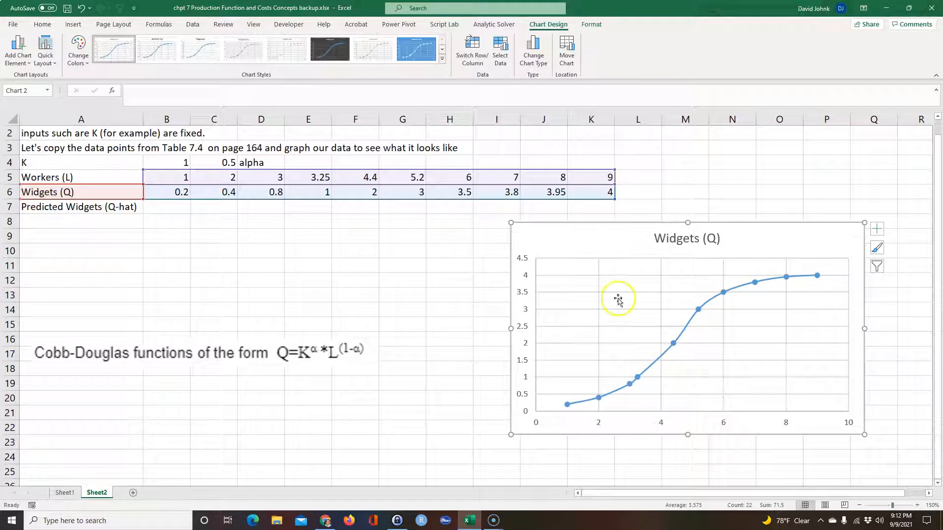
mouse_move(607, 244)
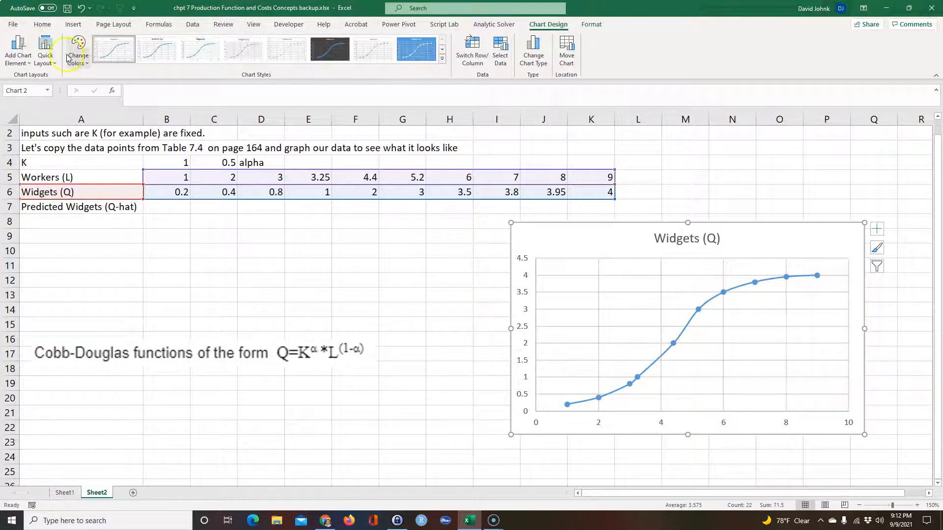
Step: Add a horizontal axis title linked to Workers (L) in A5 and delete the chart title
click(18, 49)
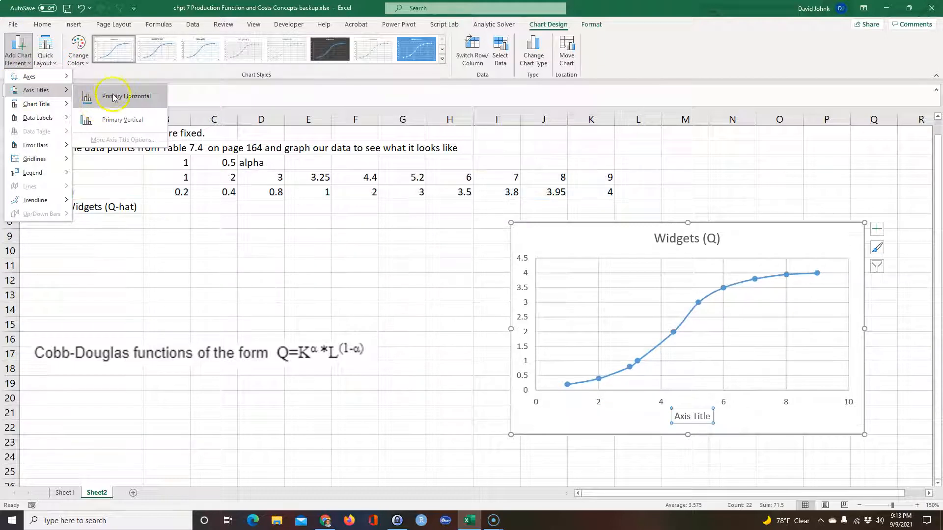
click(125, 96)
text(=)
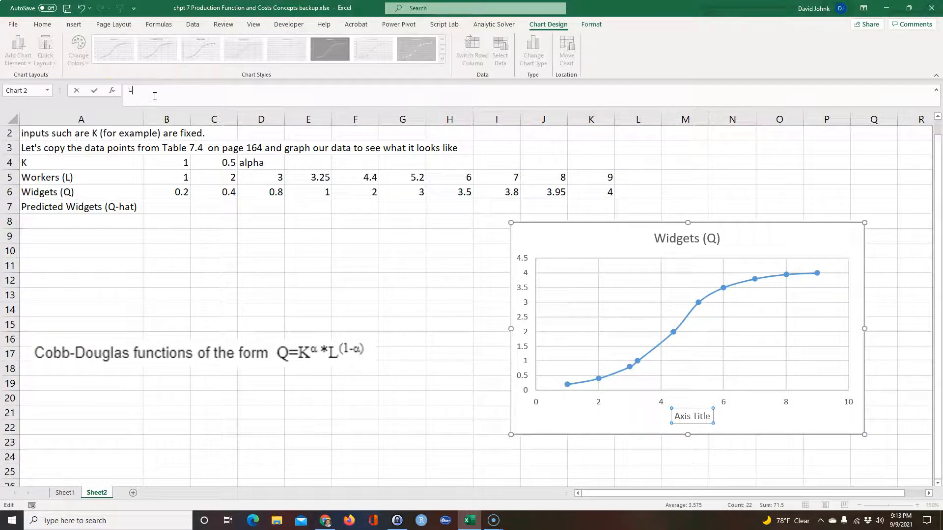
click(47, 177)
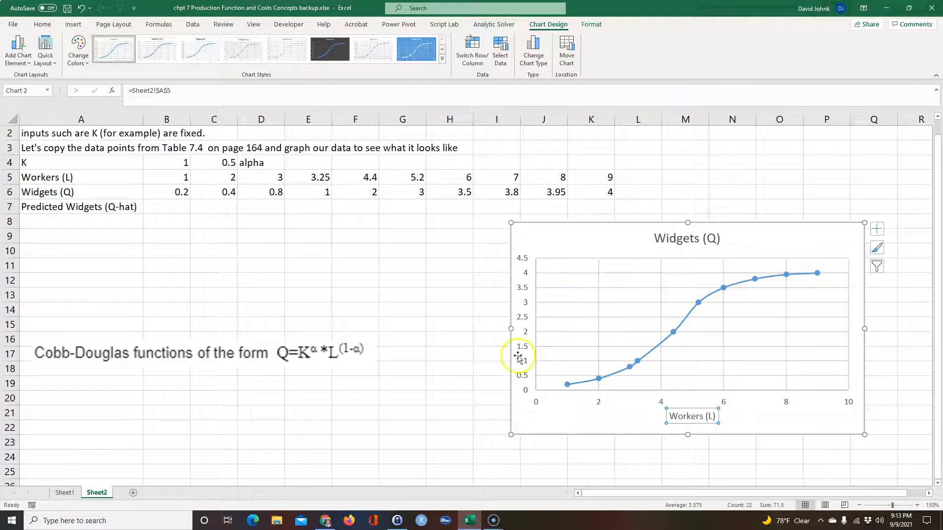
click(686, 238)
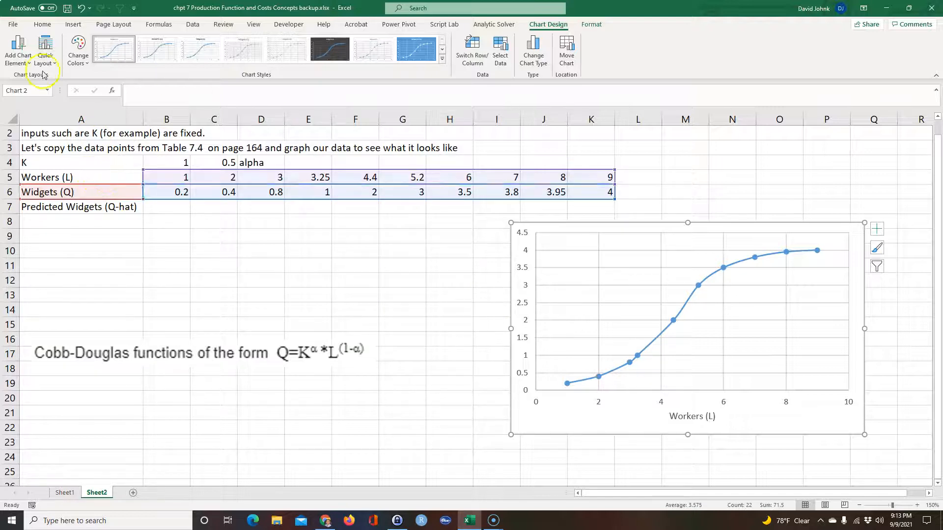
Step: Add a vertical axis title linked to Widgets (Q) in A6
click(18, 51)
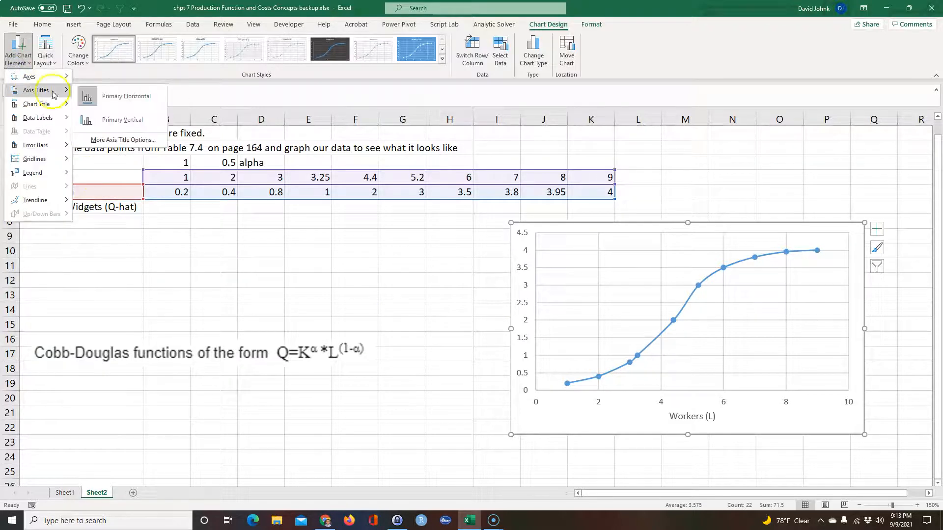
click(122, 120)
text(=)
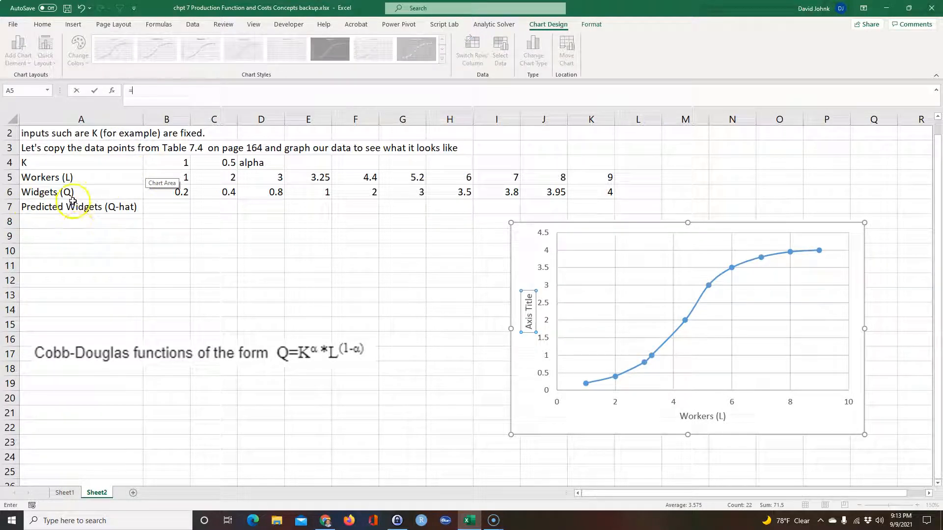
click(81, 192)
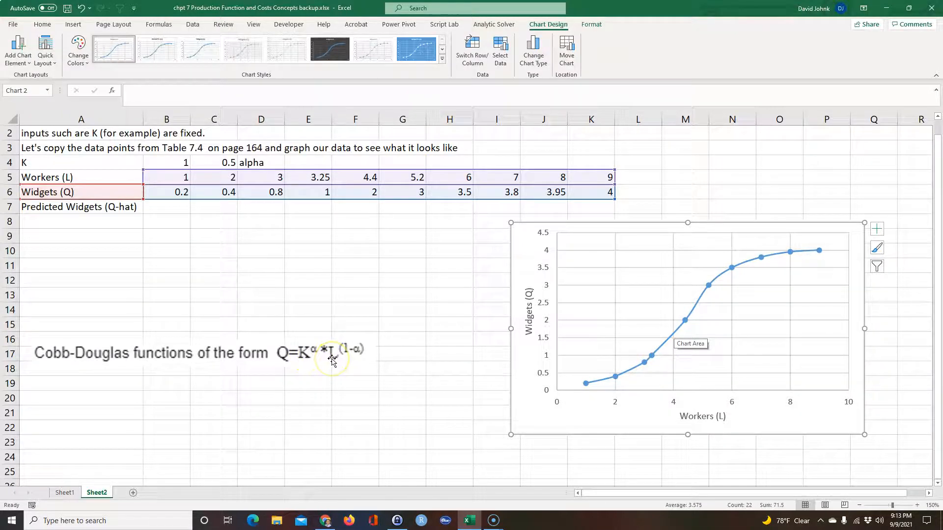
click(167, 206)
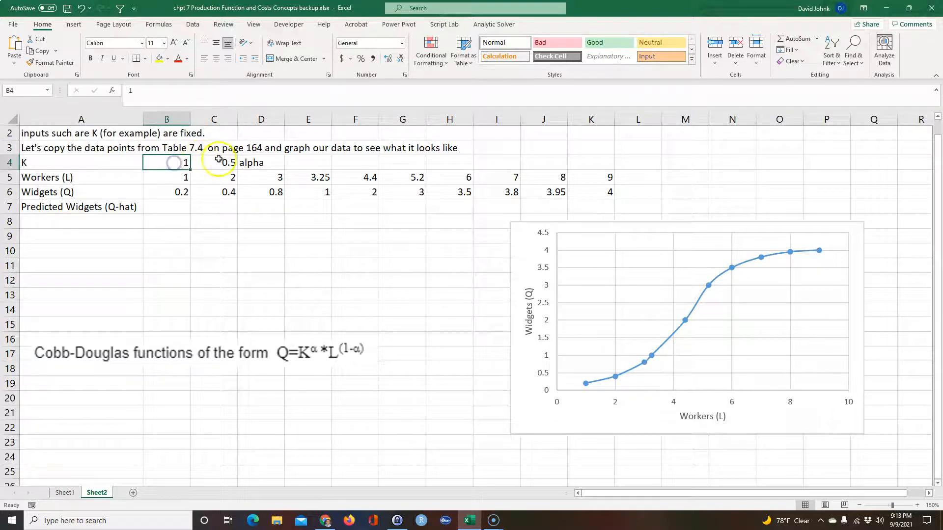
Step: Enter the Cobb-Douglas prediction =$B$4^$C$4*B5^(1-$C$4) in B7 below a Predicted Widgets (Q-hat) label
click(167, 206)
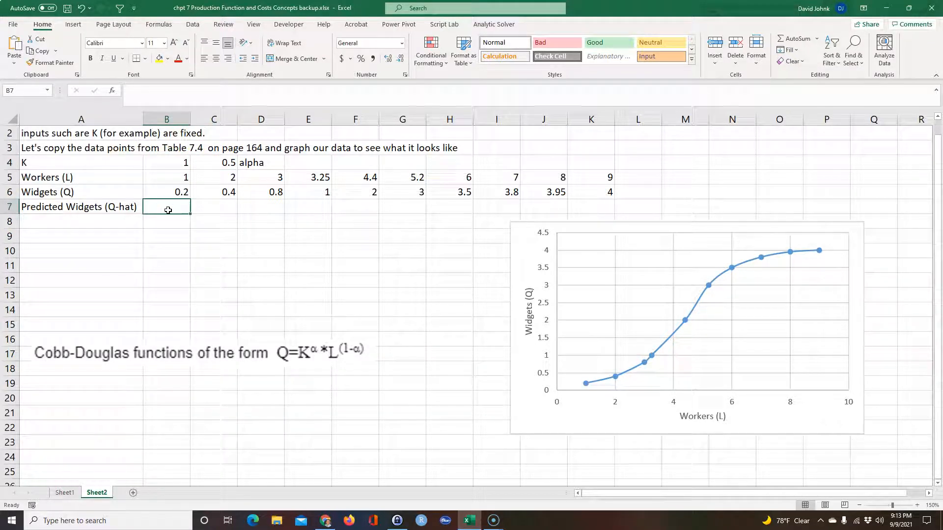
text(=)
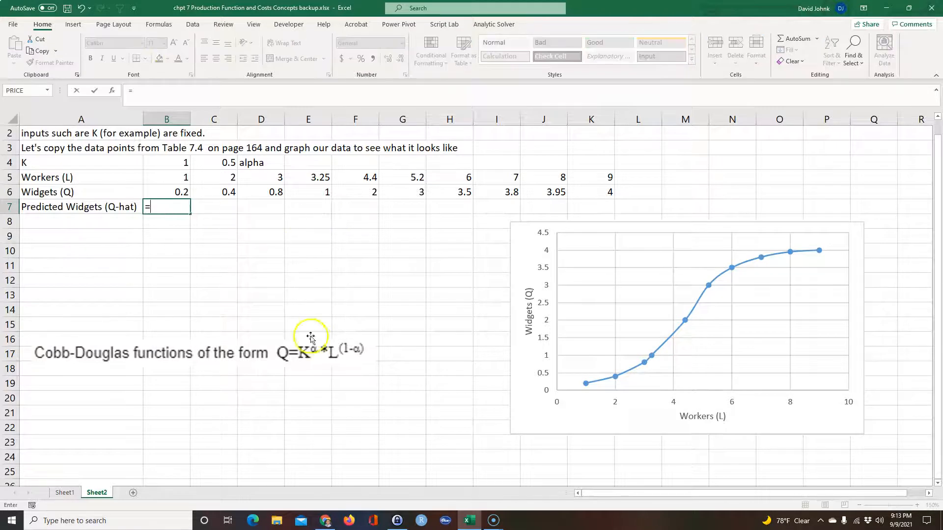
click(167, 162)
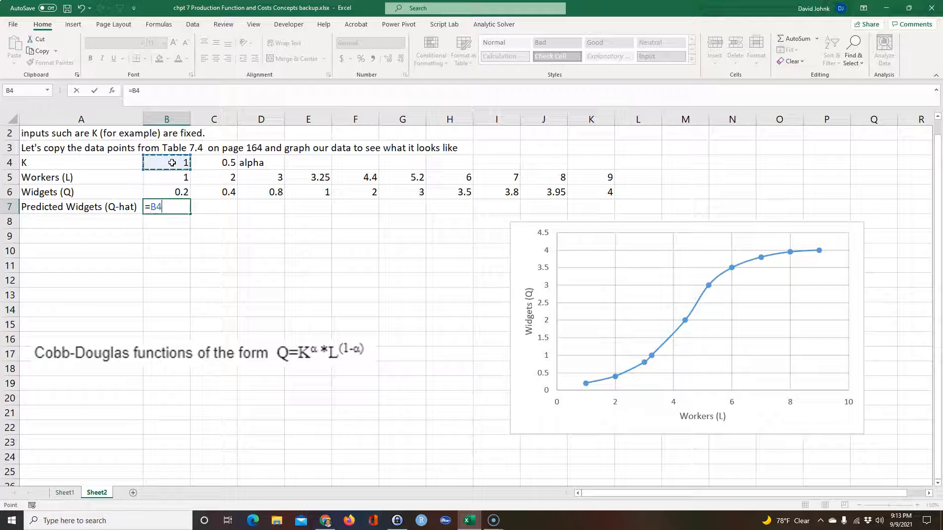
key(F4)
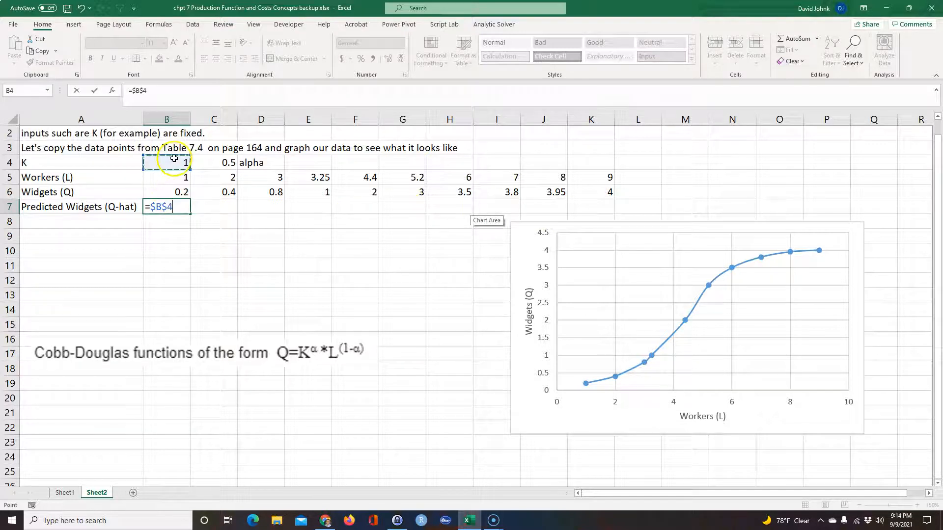
mouse_move(181, 269)
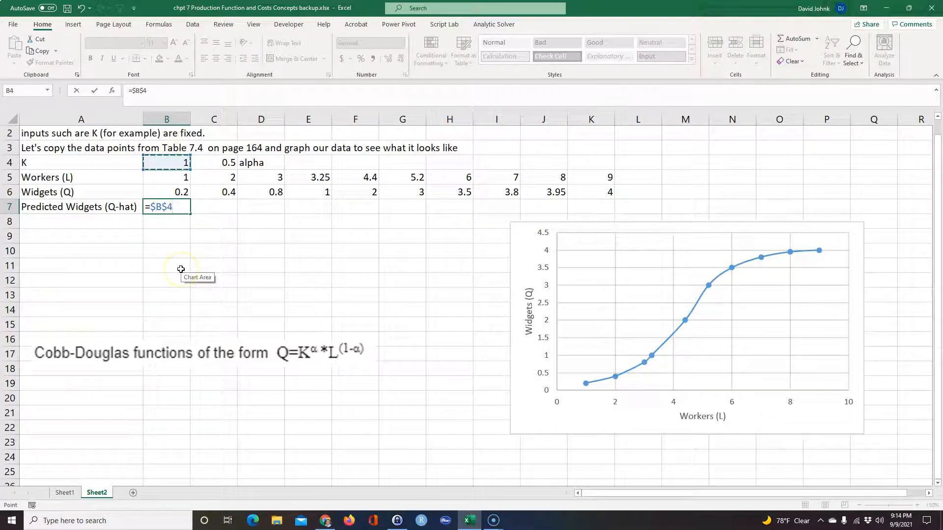
text(^)
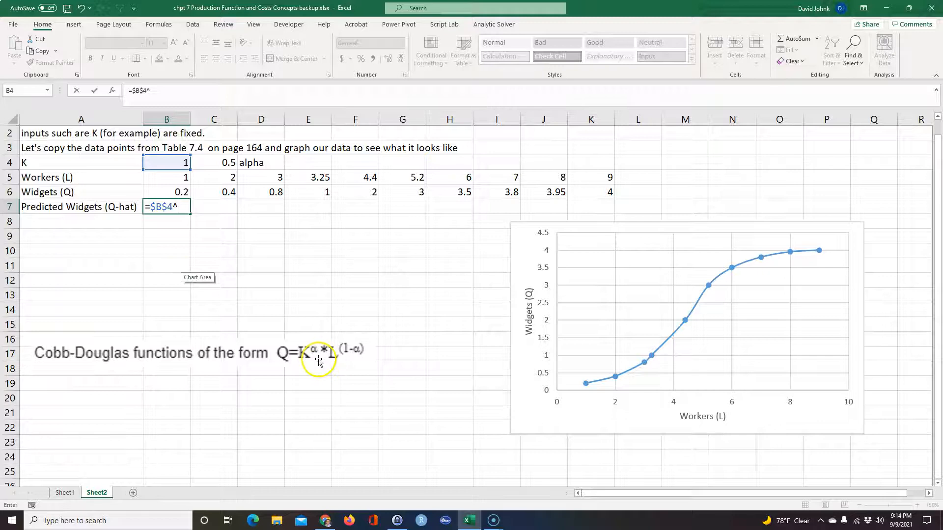
click(213, 162)
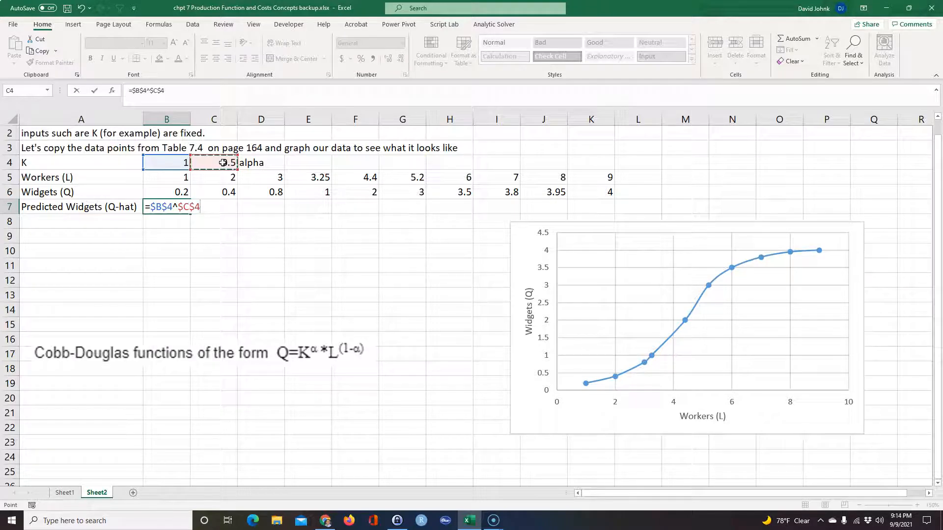
text(*)
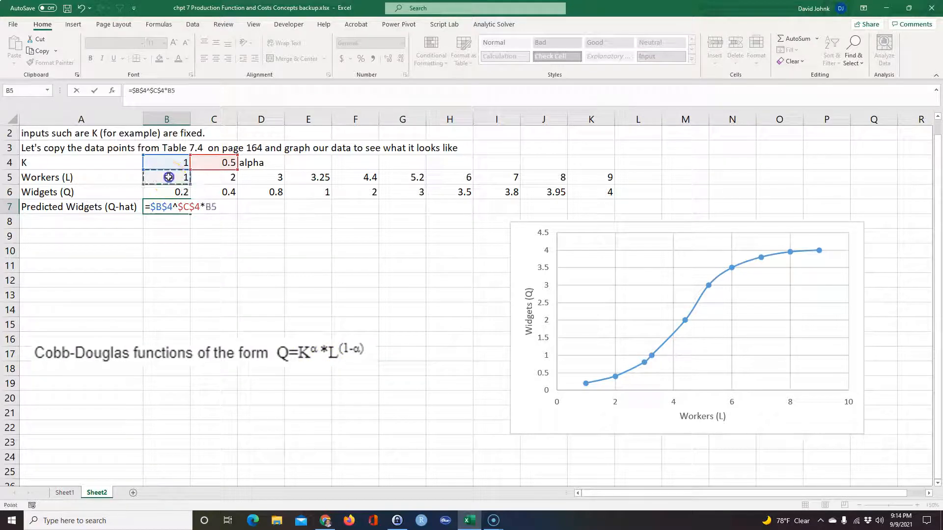
mouse_move(146, 186)
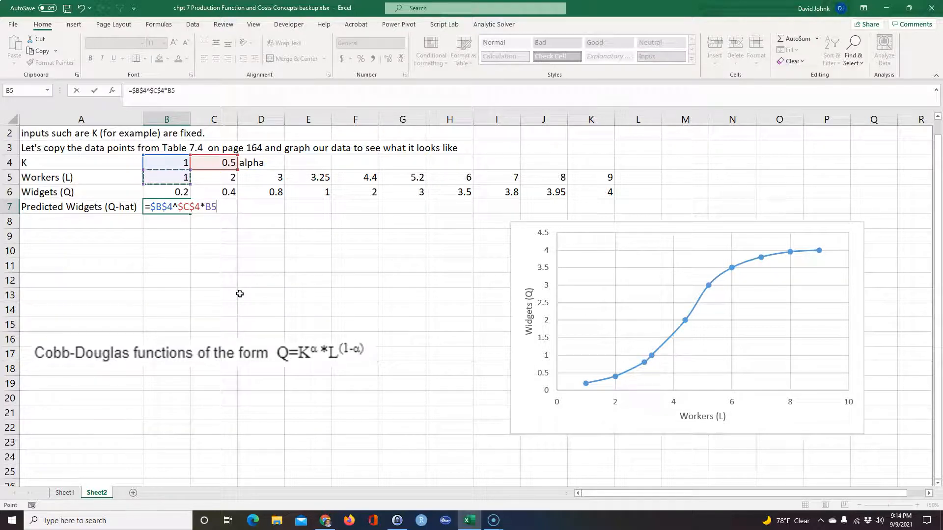
text(^)
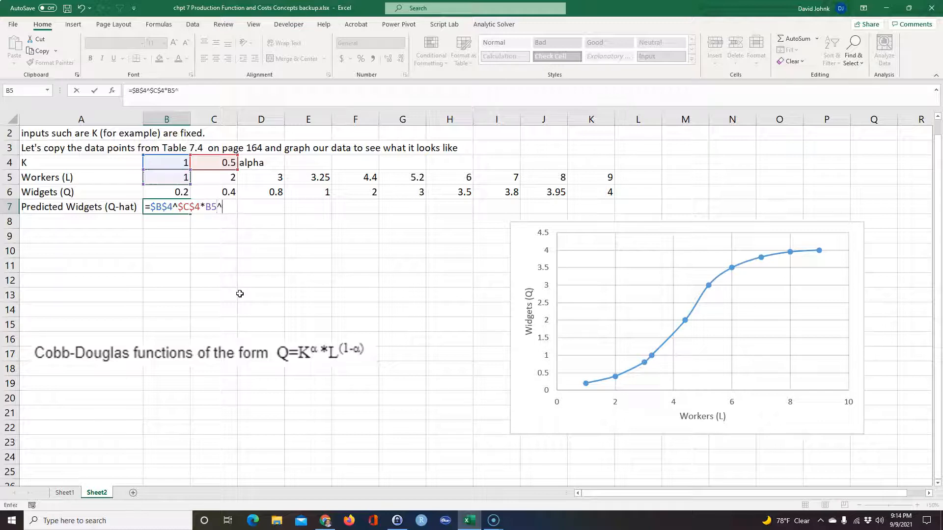
text(^(1-)
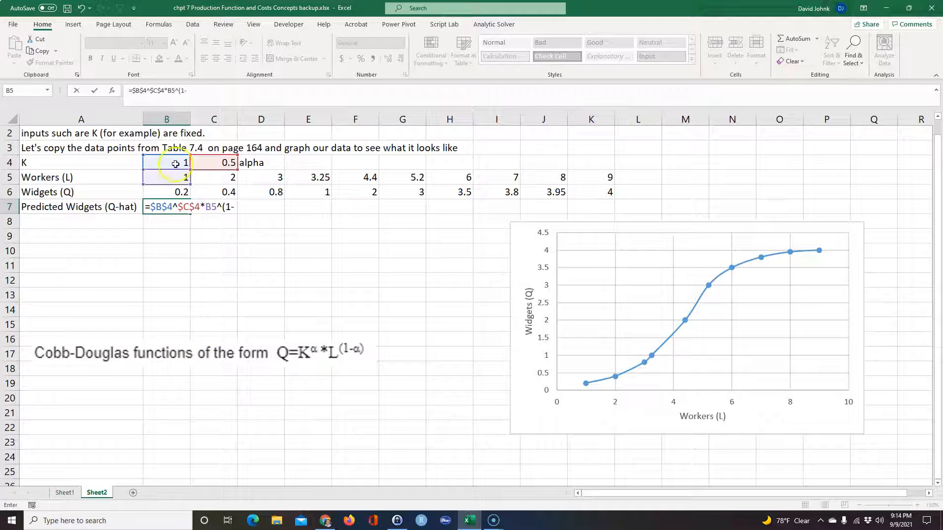
click(213, 162)
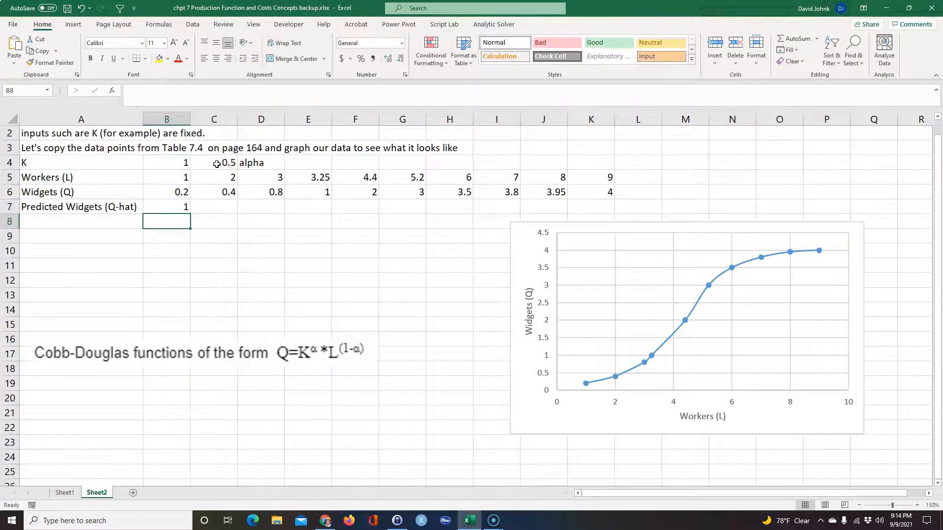
Step: Fill the prediction formula from B7 across to K7 and check the value for 5.2 workers
click(167, 206)
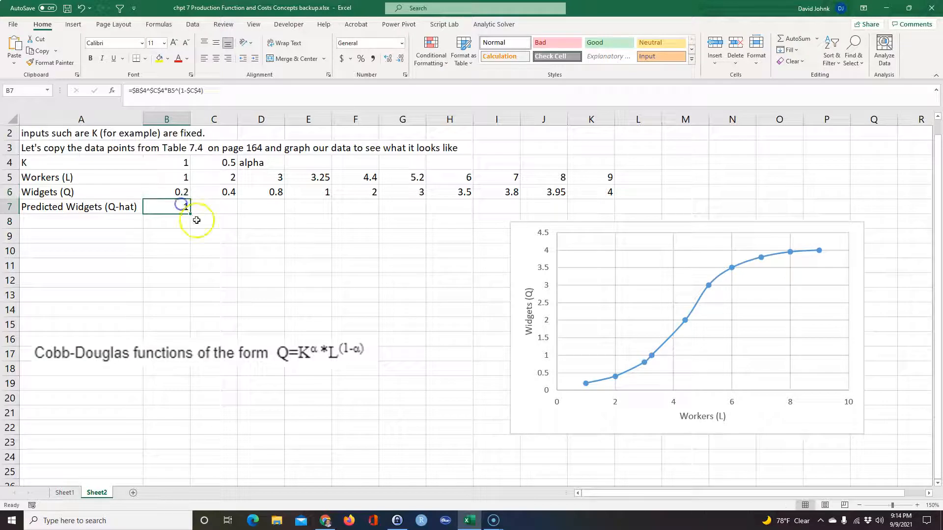
drag(186, 206, 613, 206)
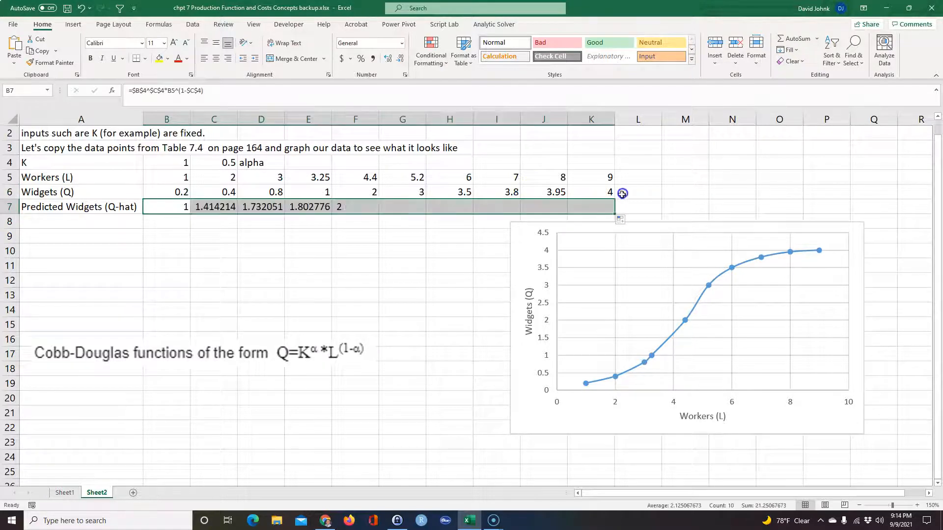
click(686, 328)
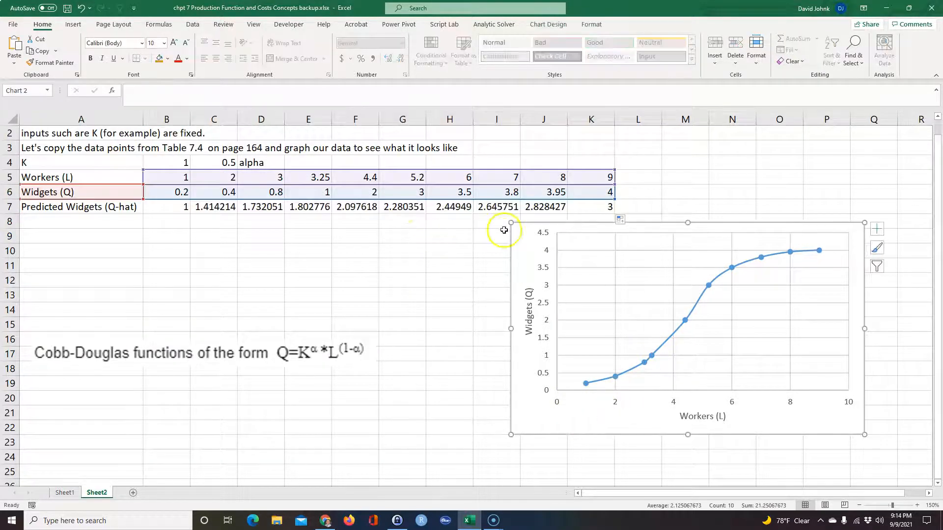
click(403, 206)
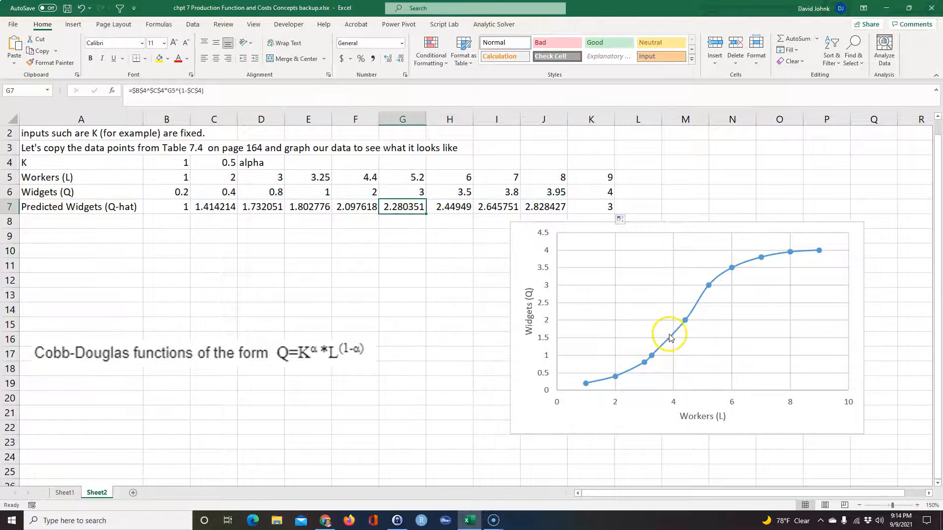
click(213, 162)
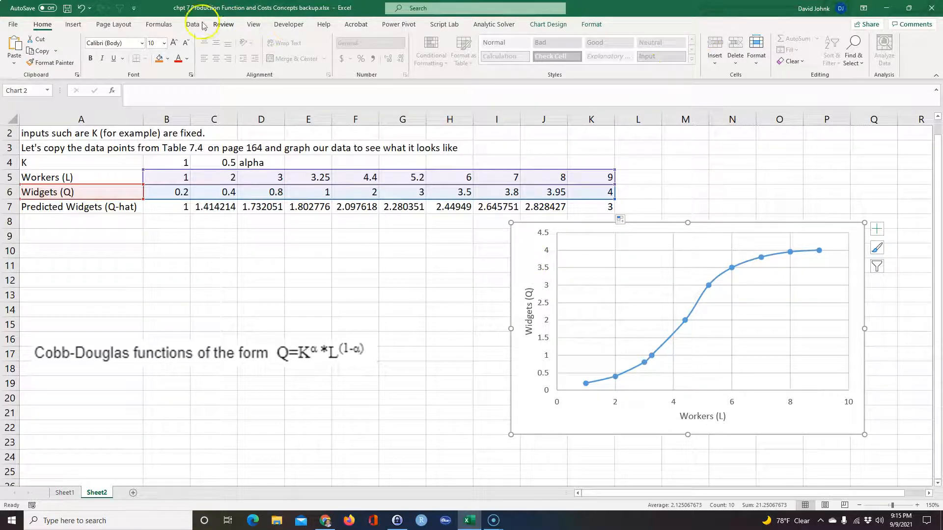
Step: Add a chart series named from A7 with X values B5:K5 and Y values B7:K7 via Select Data
click(548, 24)
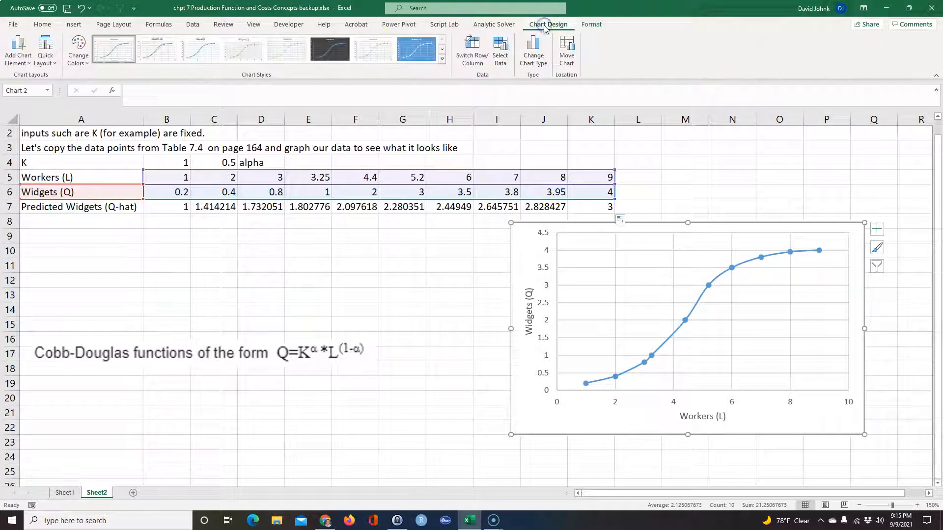
click(500, 51)
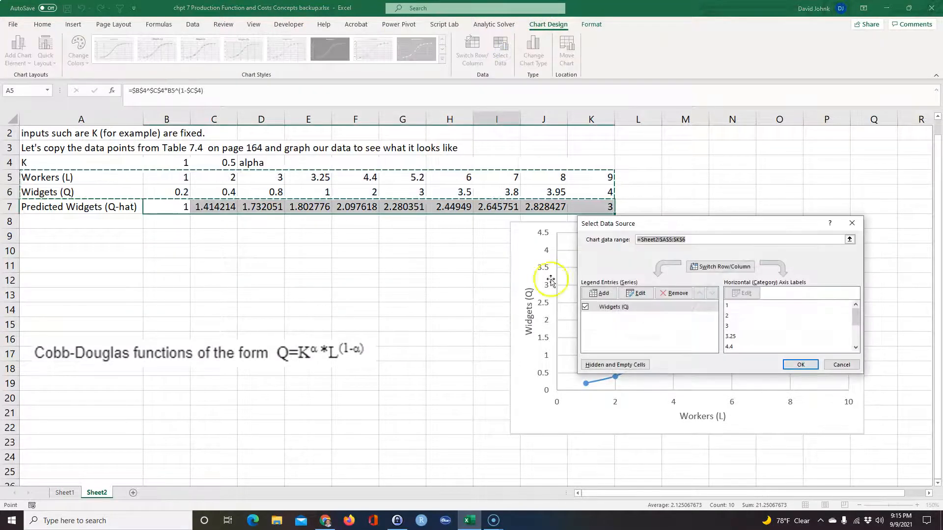
click(599, 293)
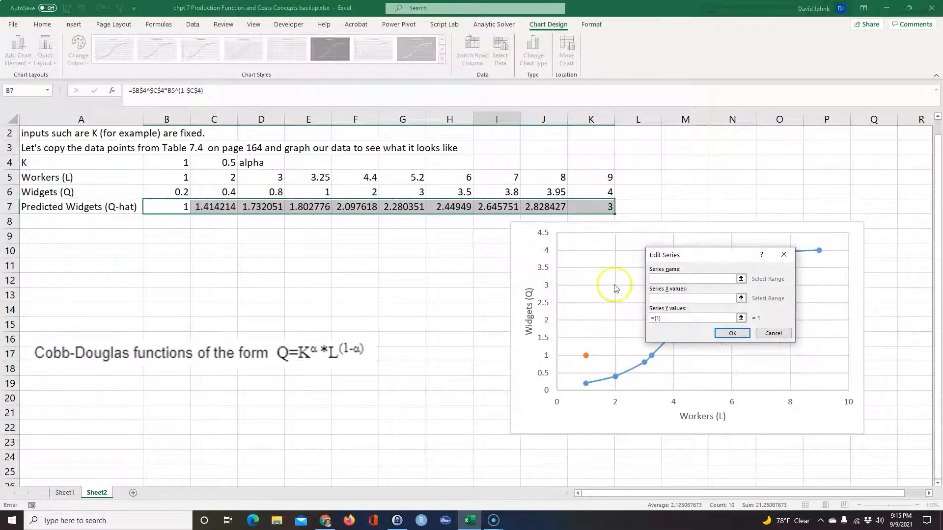
click(80, 206)
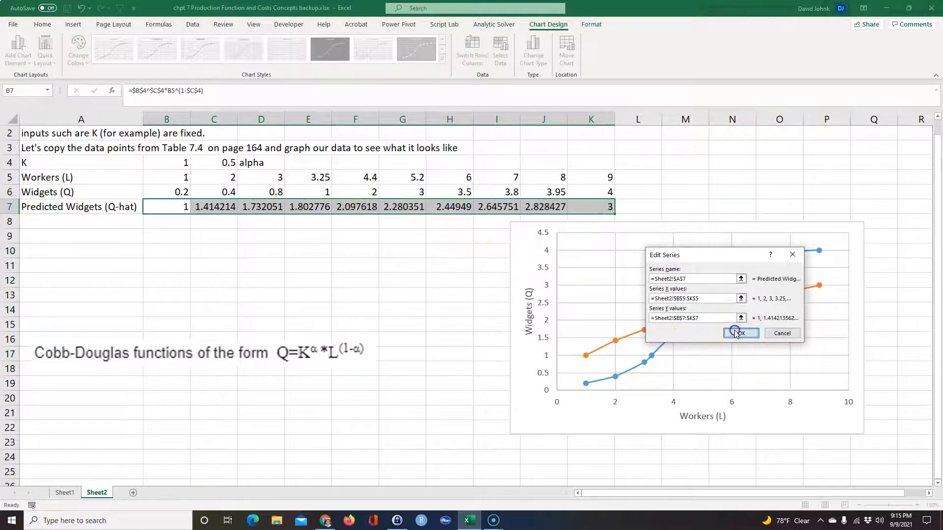
click(740, 333)
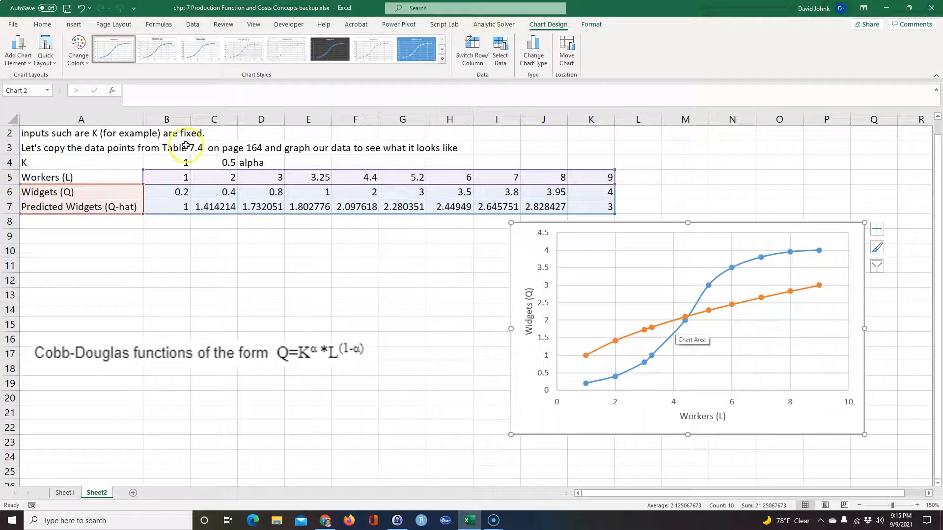
Step: Add a legend at the bottom of the chart identifying both series
click(17, 50)
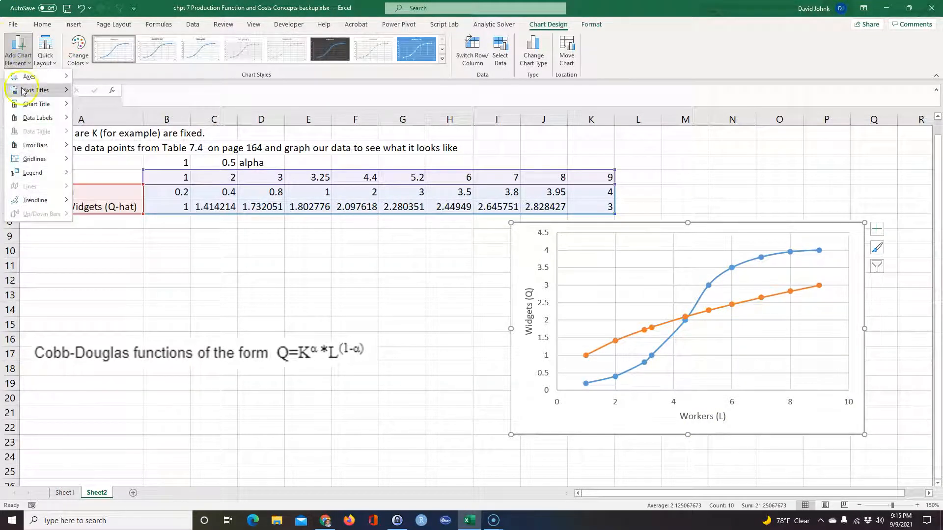
click(32, 173)
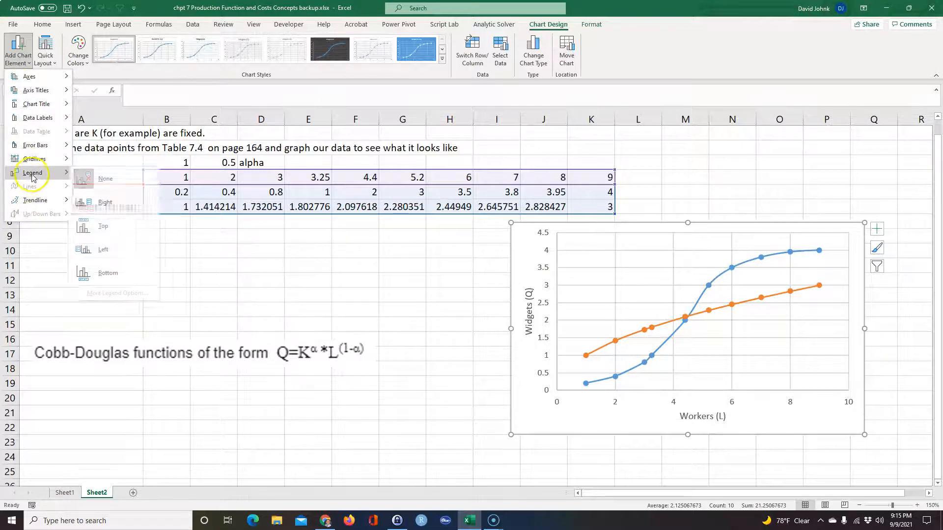
click(108, 272)
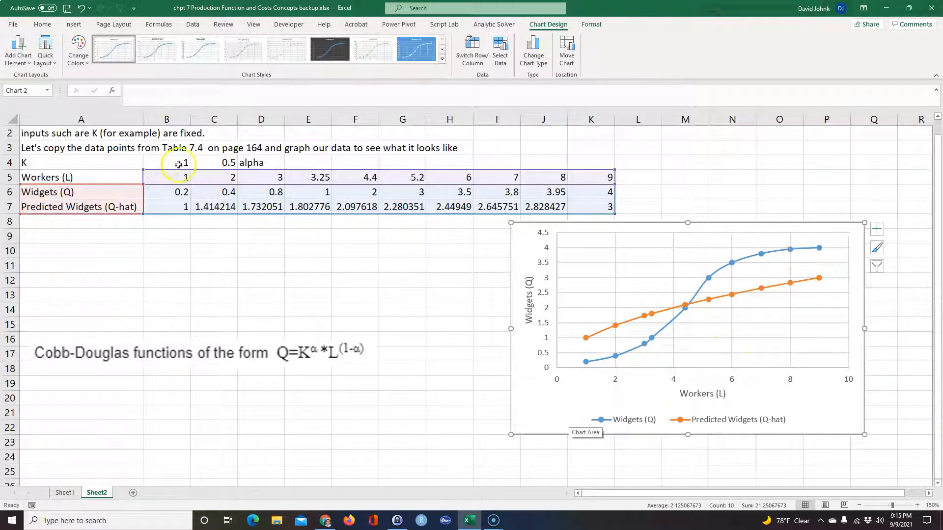
Step: Set K to 0.5 in B4 and alpha to 0.25 in C4 so the predicted curve tracks the data
click(213, 162)
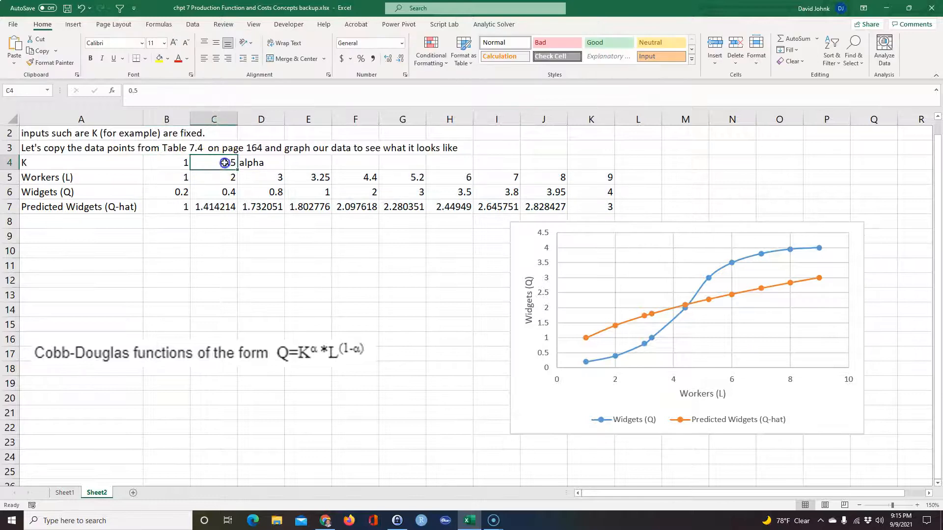
mouse_move(819, 278)
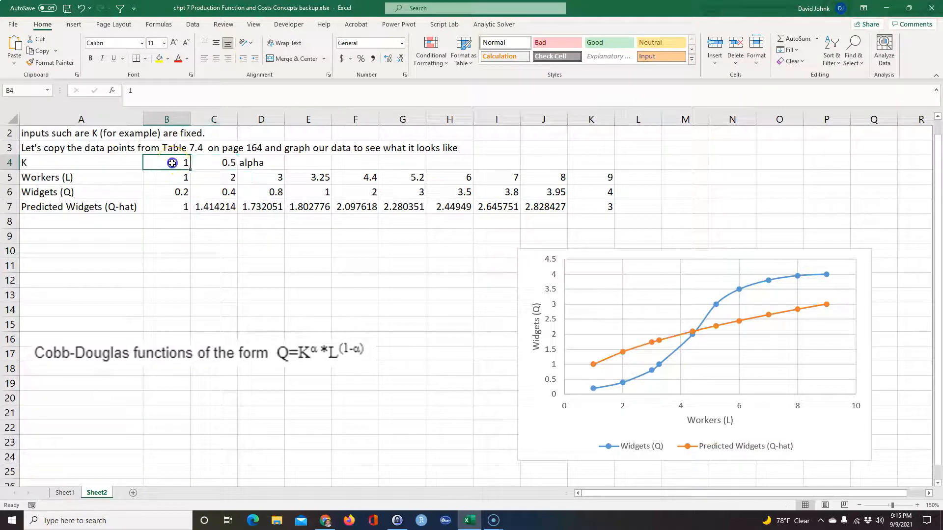
text(0.5)
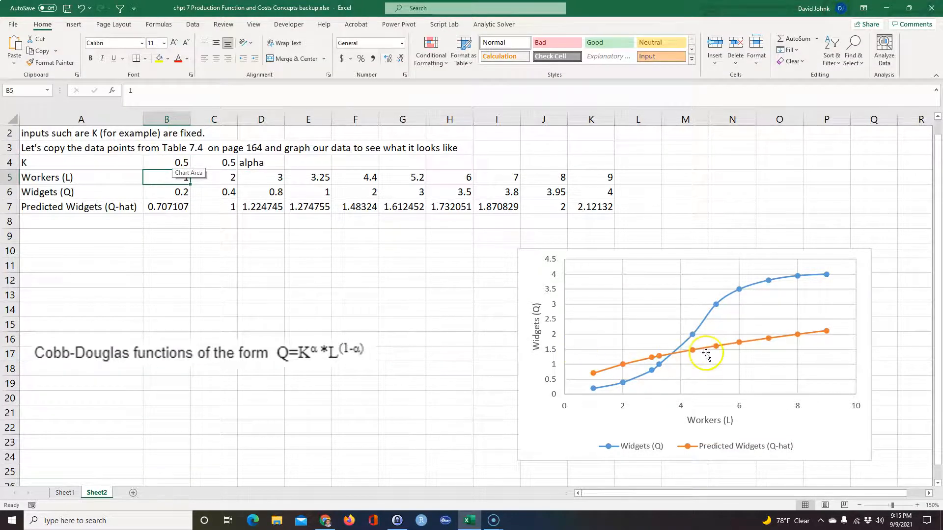
click(213, 162)
text(0.25)
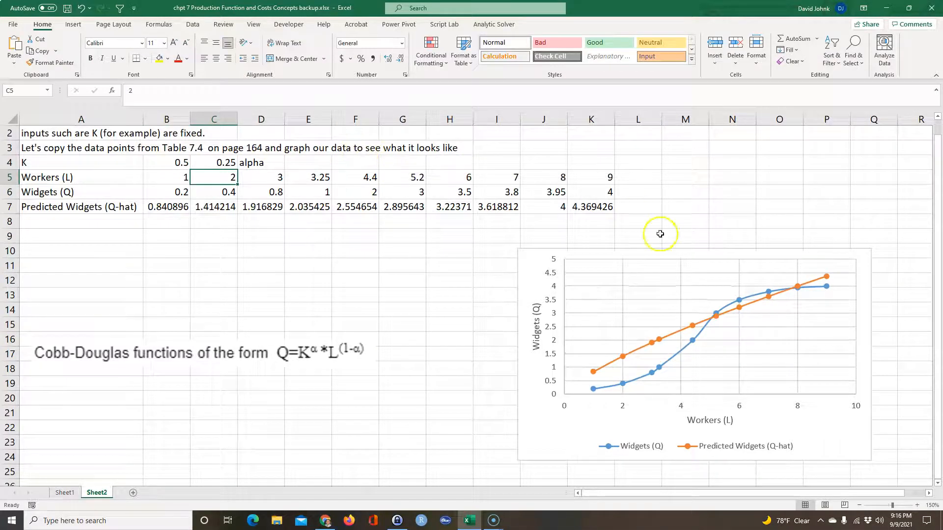
mouse_move(649, 385)
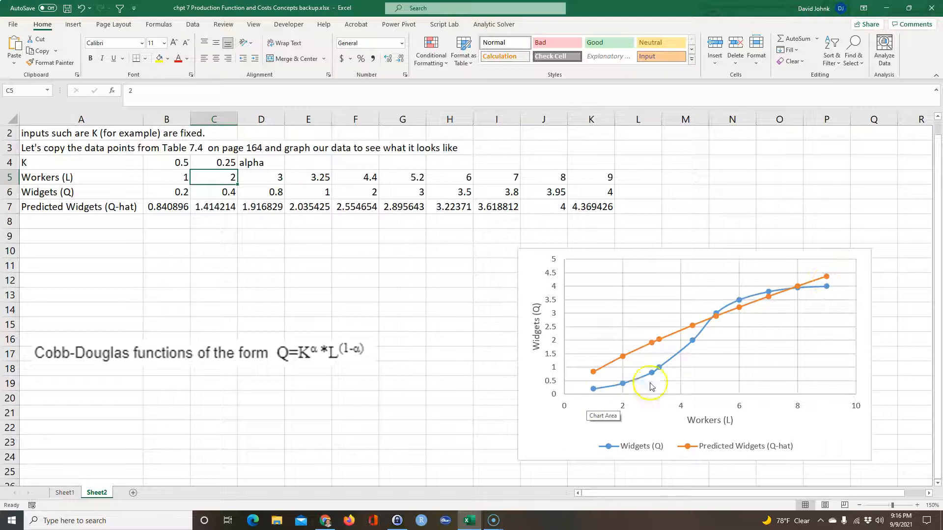
mouse_move(725, 303)
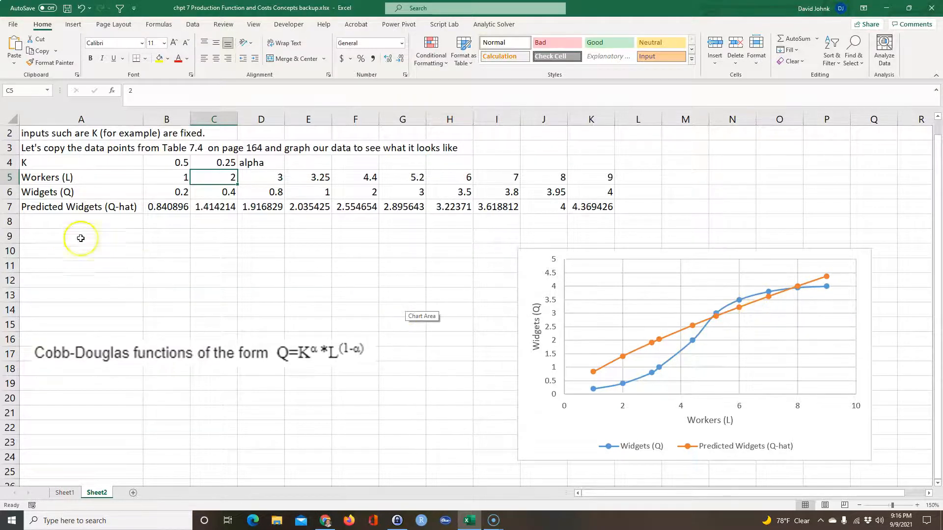
Step: Label A8 as Error^2 (Q-Q-hat)^2 for the squared prediction errors
click(80, 221)
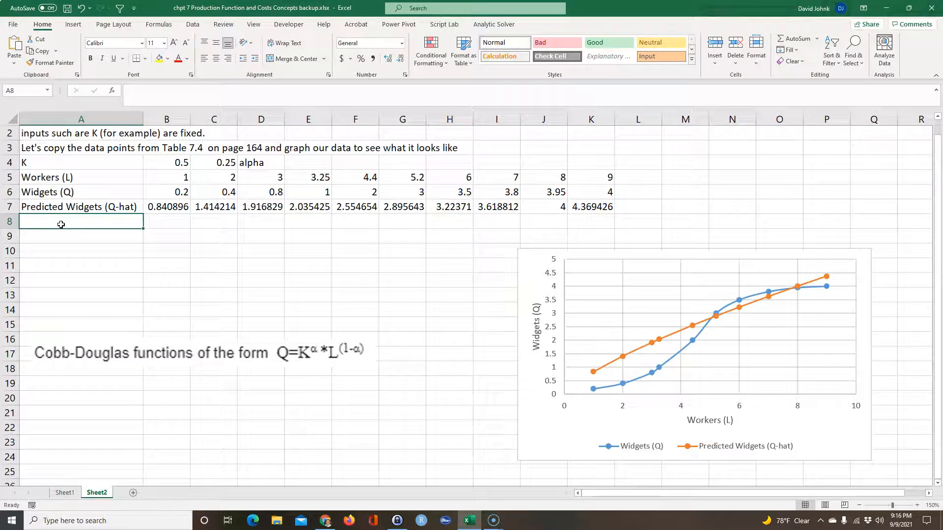
text(Error)
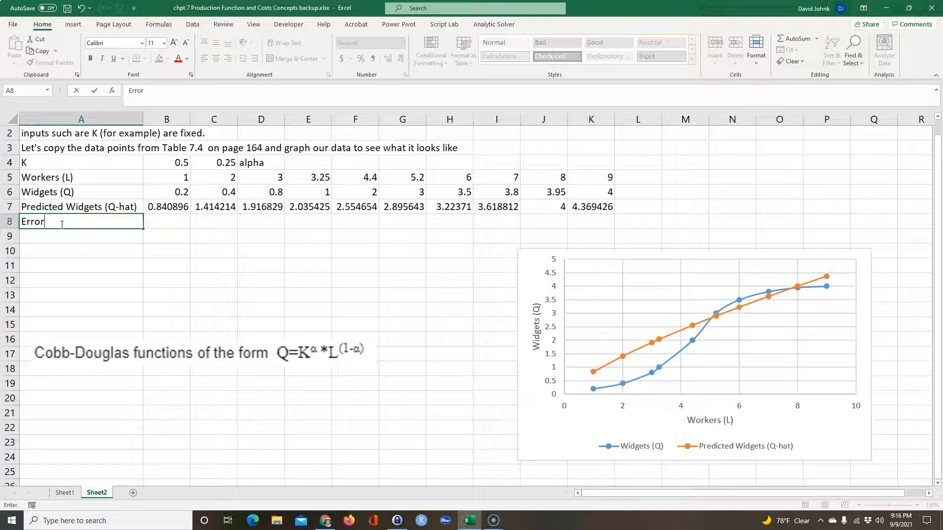
text(^)
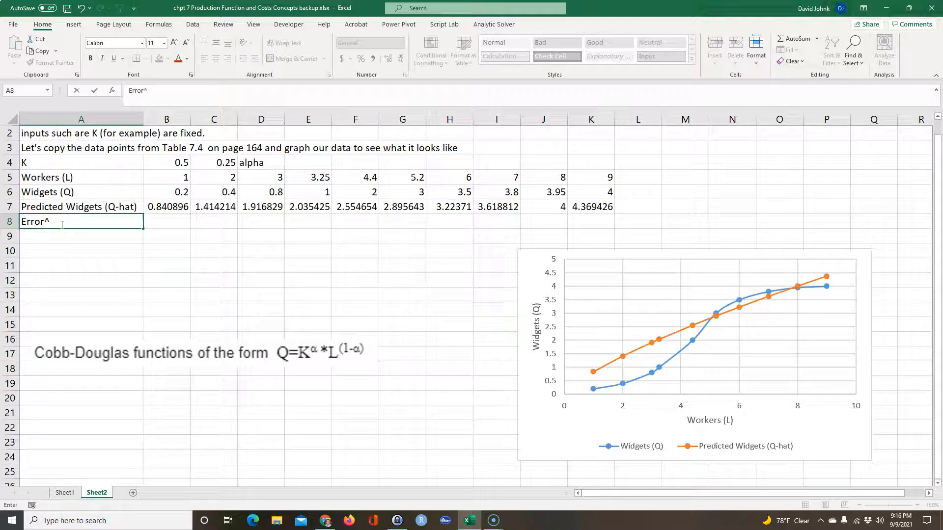
text(2)
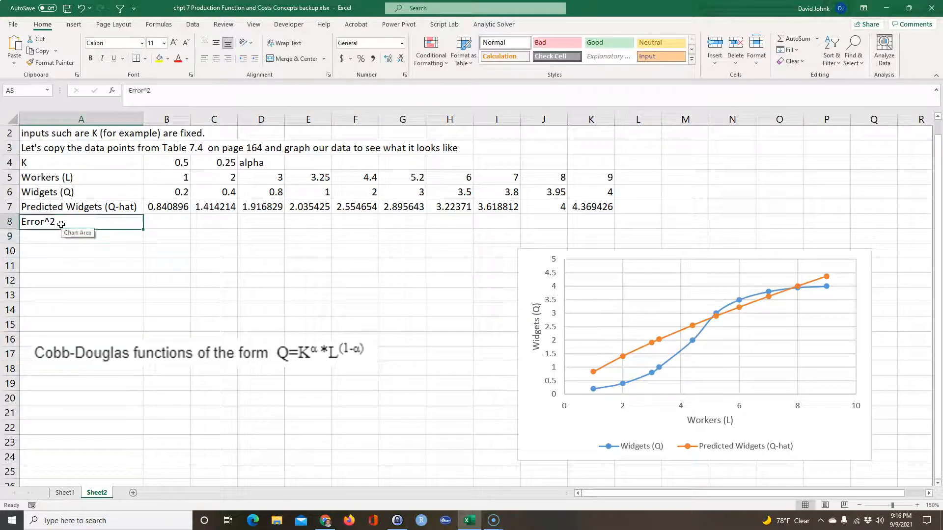
click(167, 221)
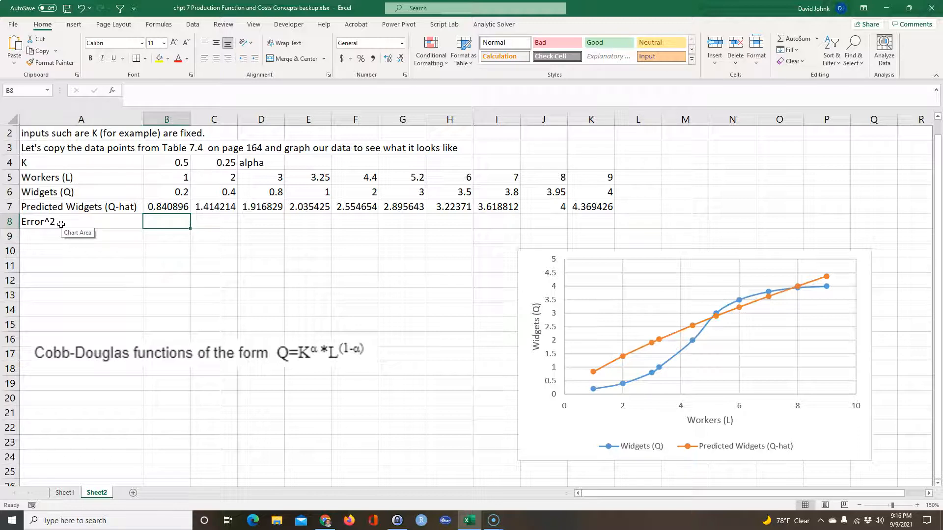
double_click(37, 221)
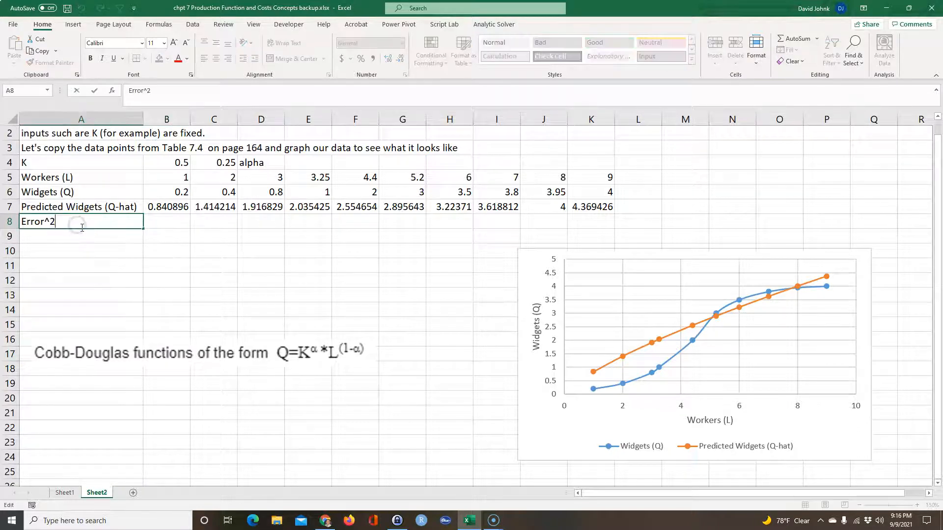
text(()
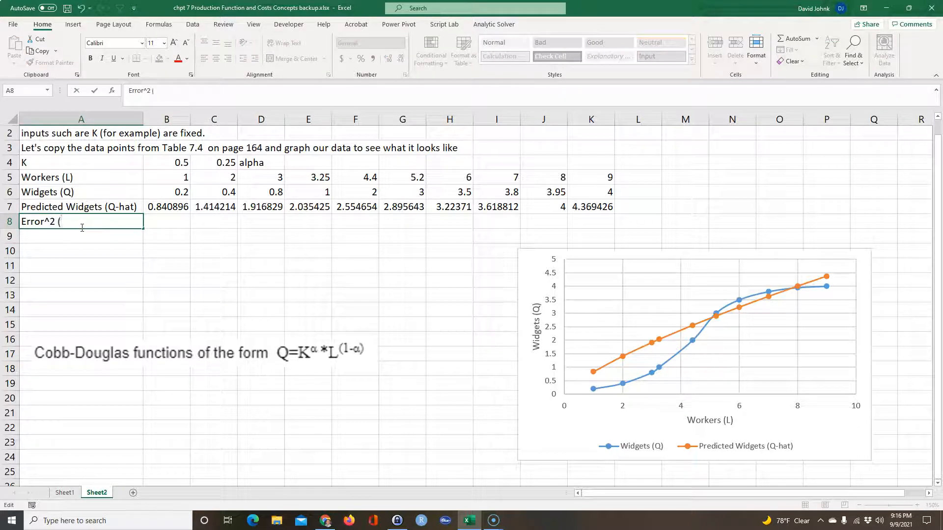
text(Q)
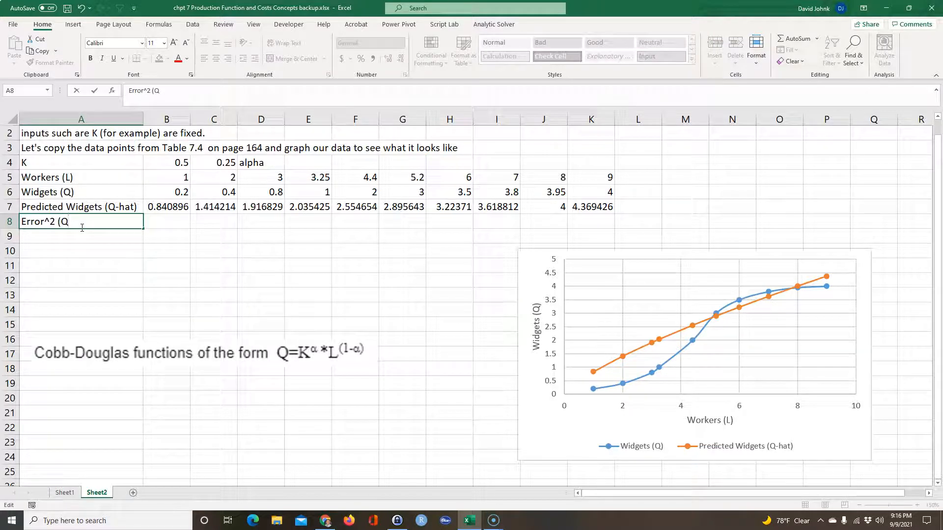
text(-Q)
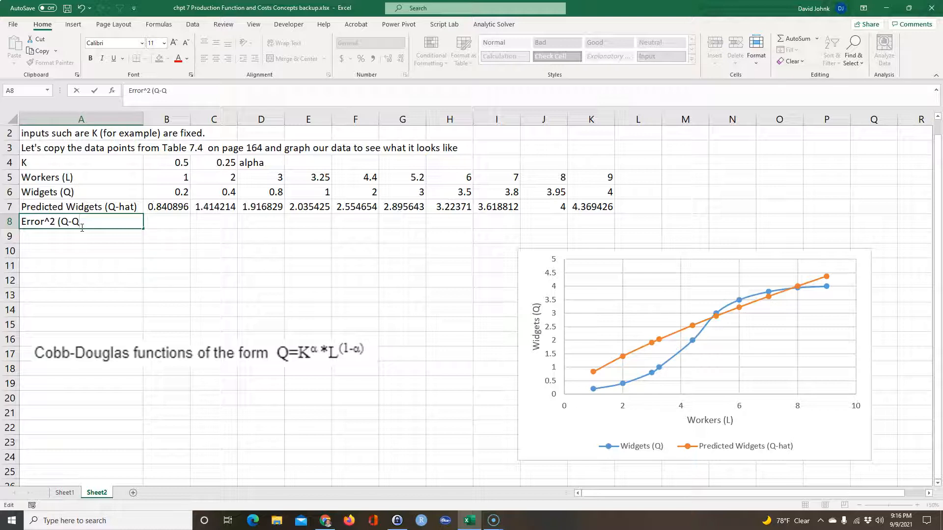
text(-hat)
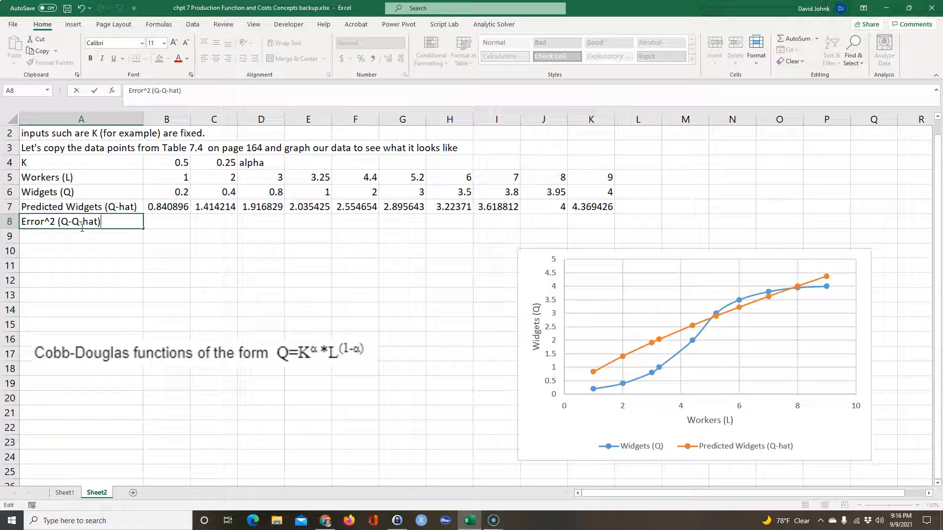
text(^)
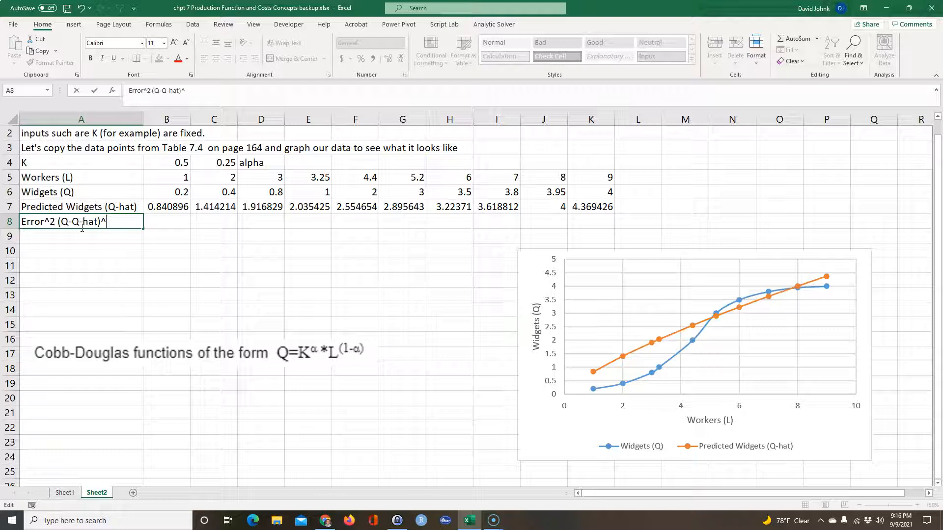
key(enter)
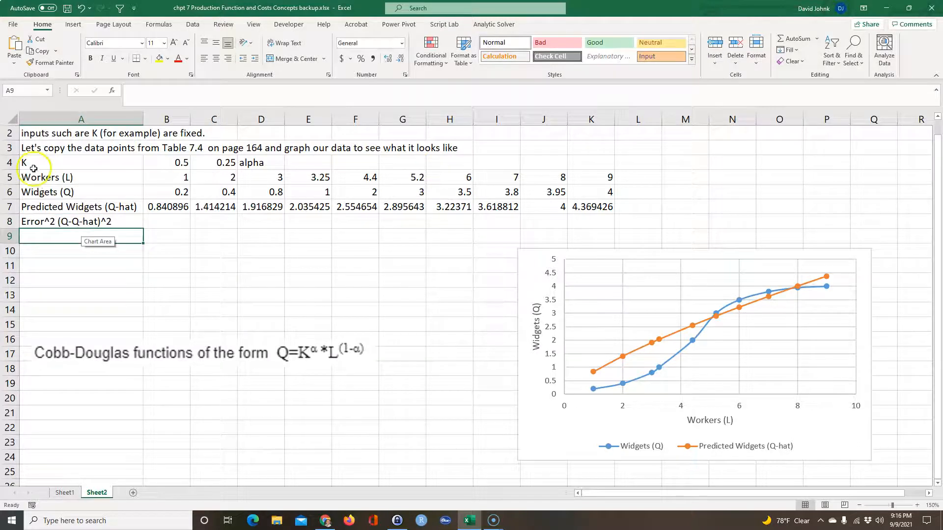
click(167, 191)
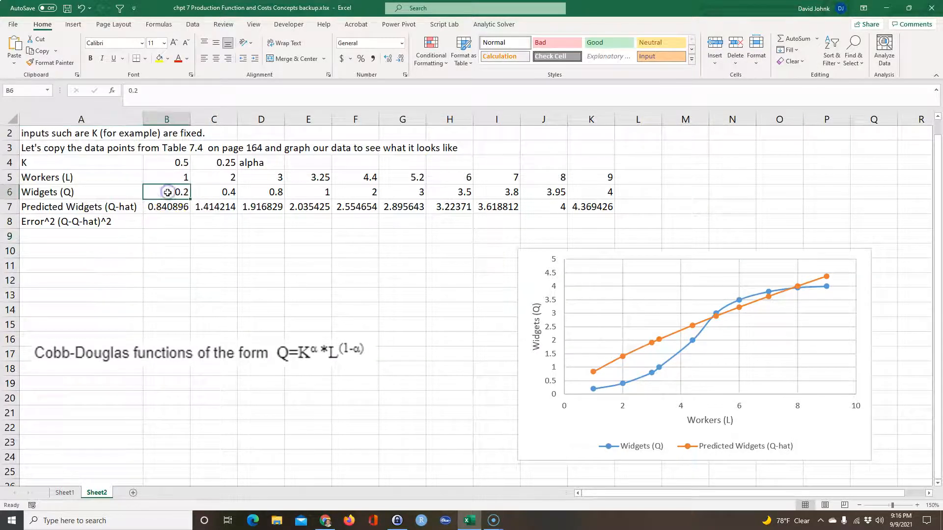
Step: Enter =(B6-B7)^2 in B8, fill it across to K8, and start an MSE label in row 9
click(167, 221)
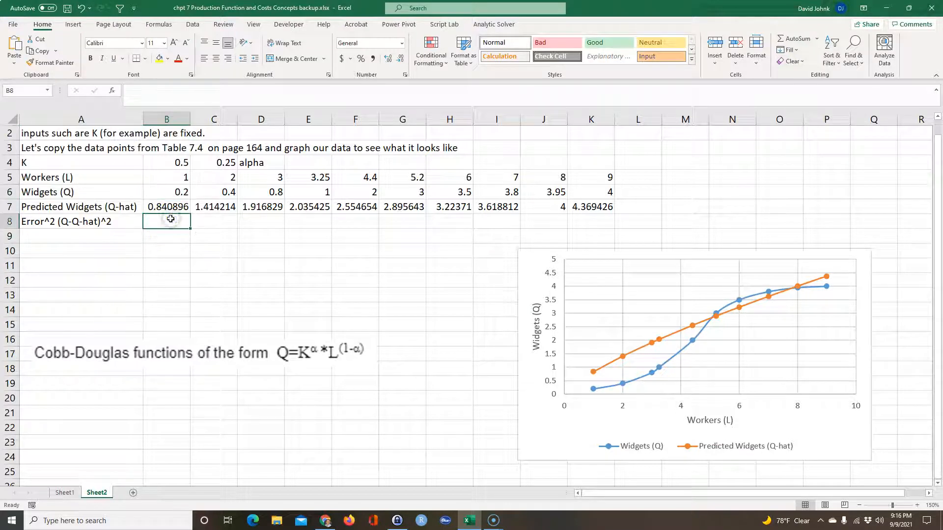
click(167, 191)
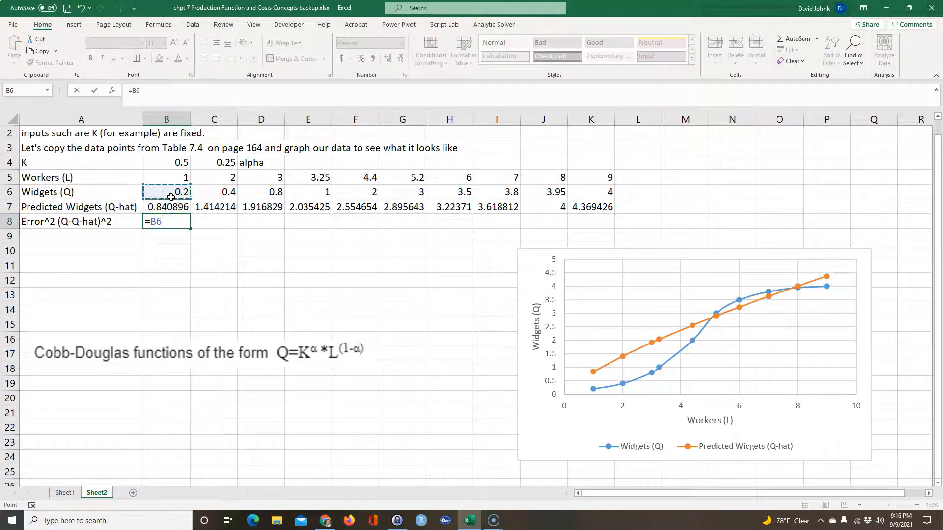
click(167, 207)
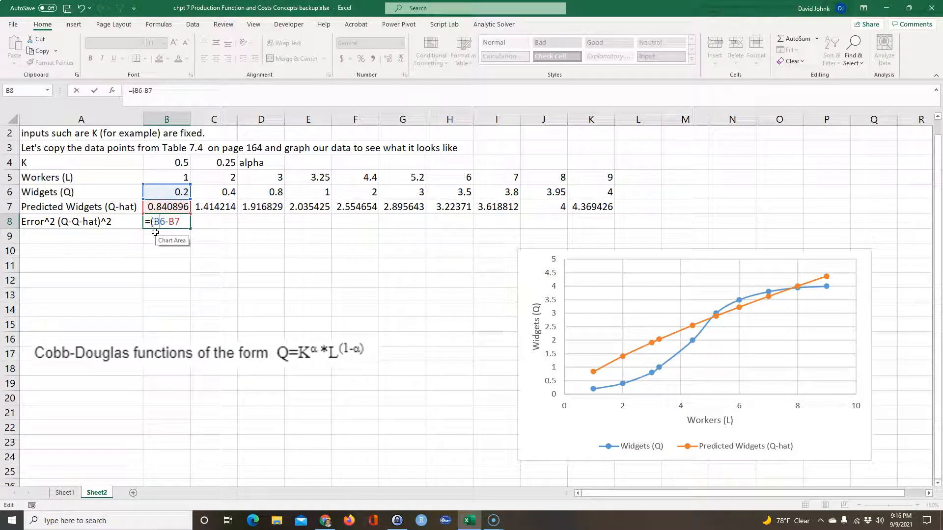
text()^2)
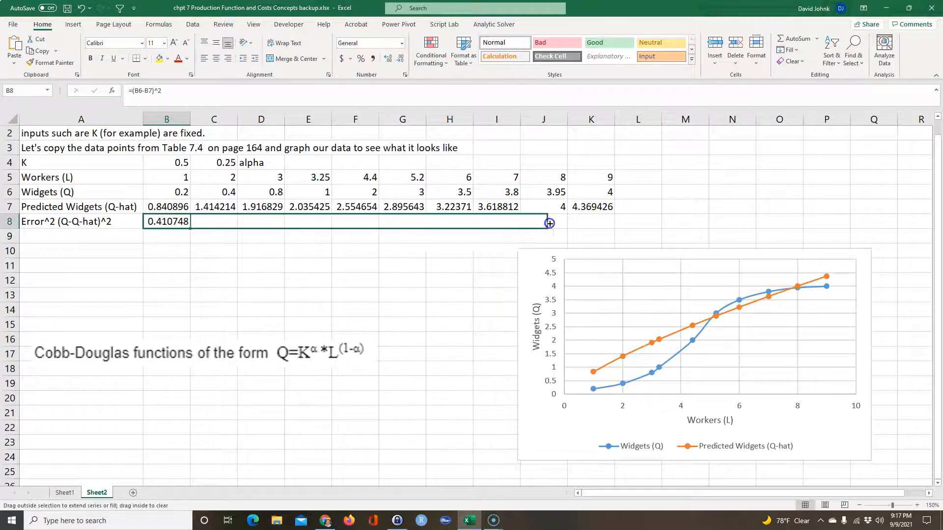
drag(548, 223, 609, 221)
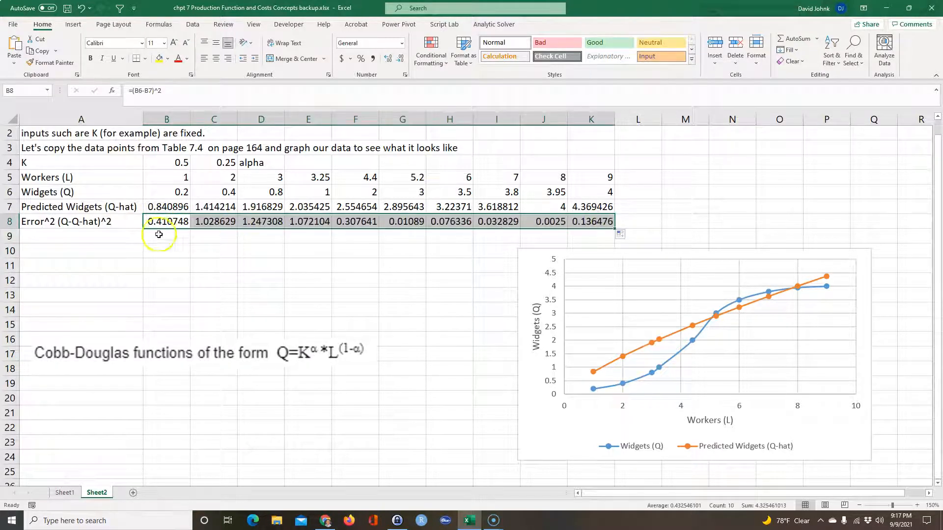
text(MSE)
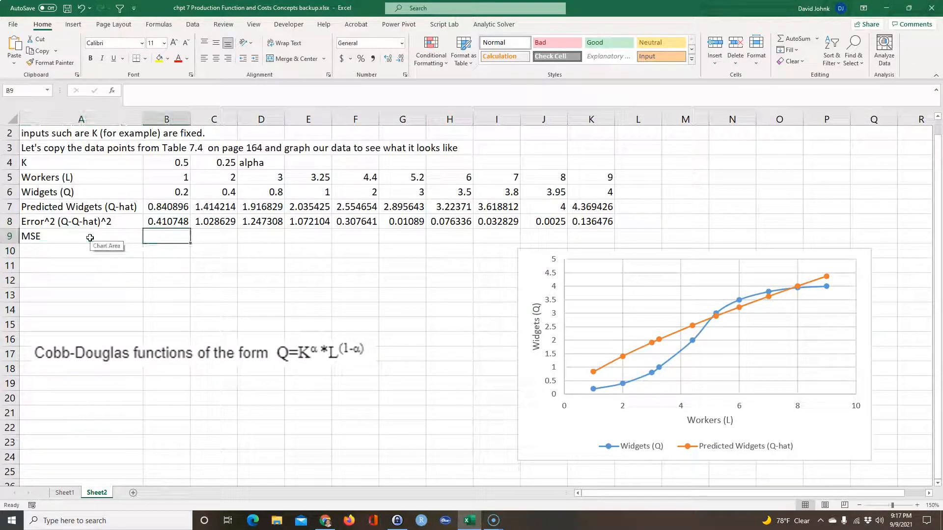
Step: Enter the MSE as =AVERAGE(B8:K8) in B9, giving 0.432546, and review the formula
text(=avera)
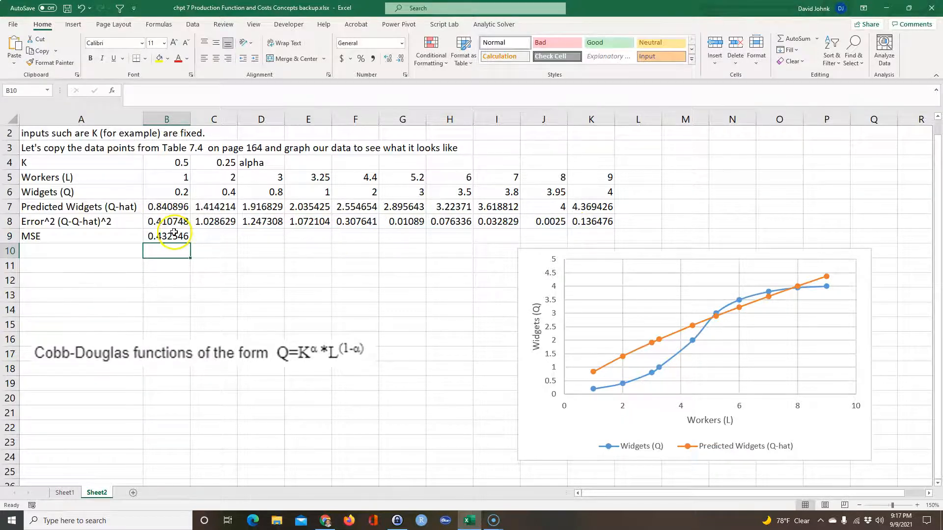
click(167, 236)
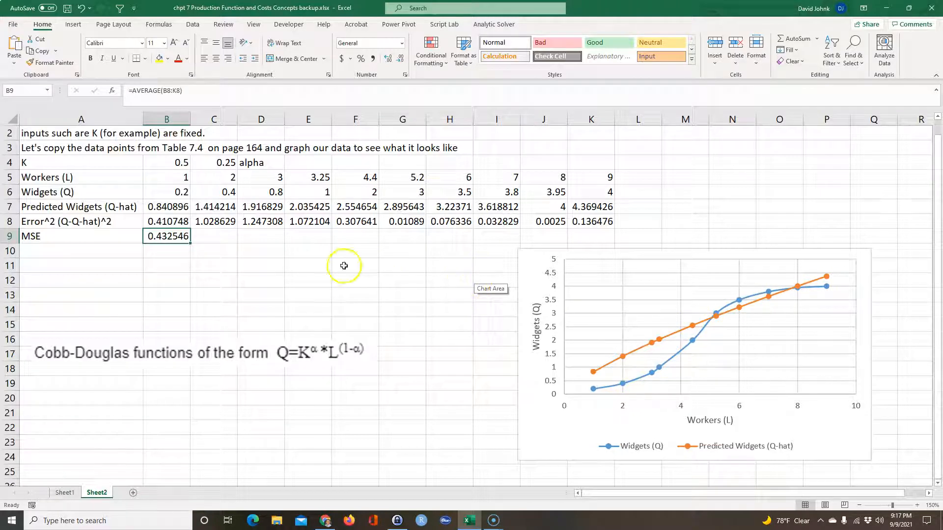
click(167, 294)
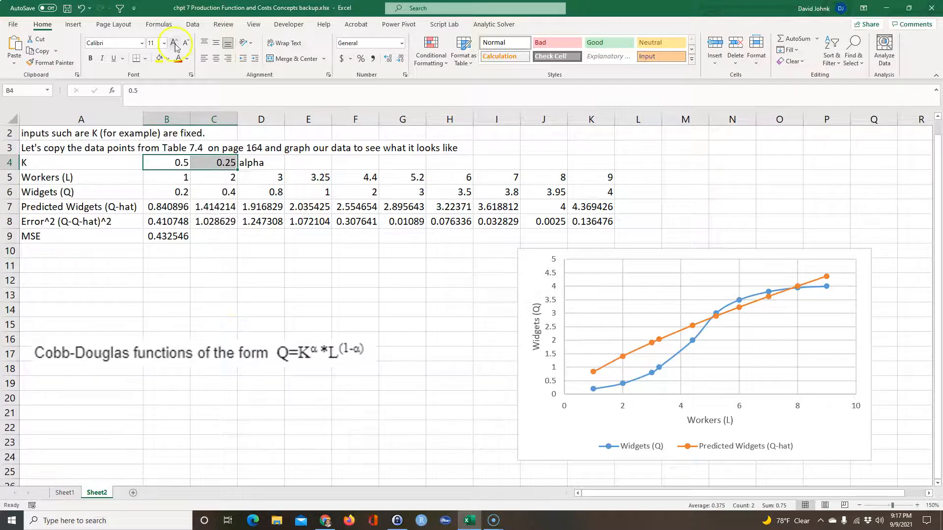
Step: Enable the Solver Add-in through File > Options > Add-ins so Solver appears under Data
click(193, 24)
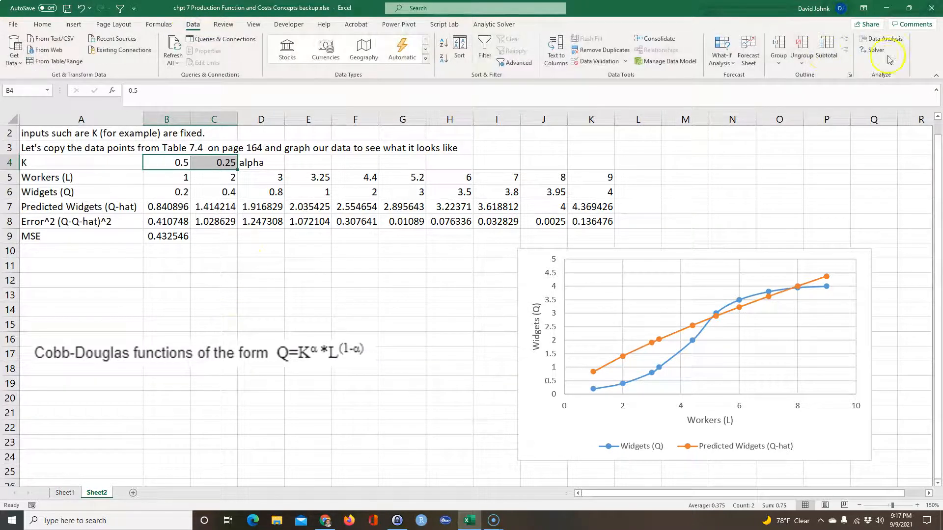
mouse_move(875, 51)
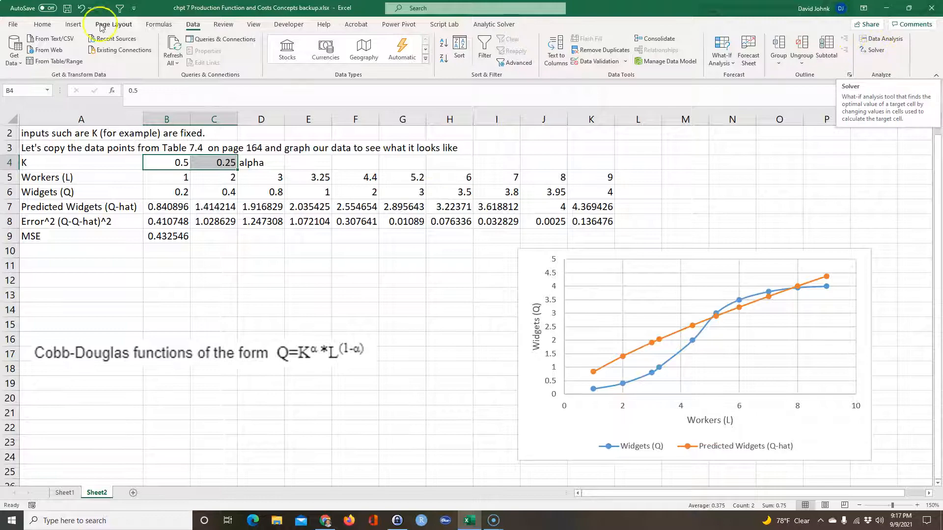
click(12, 24)
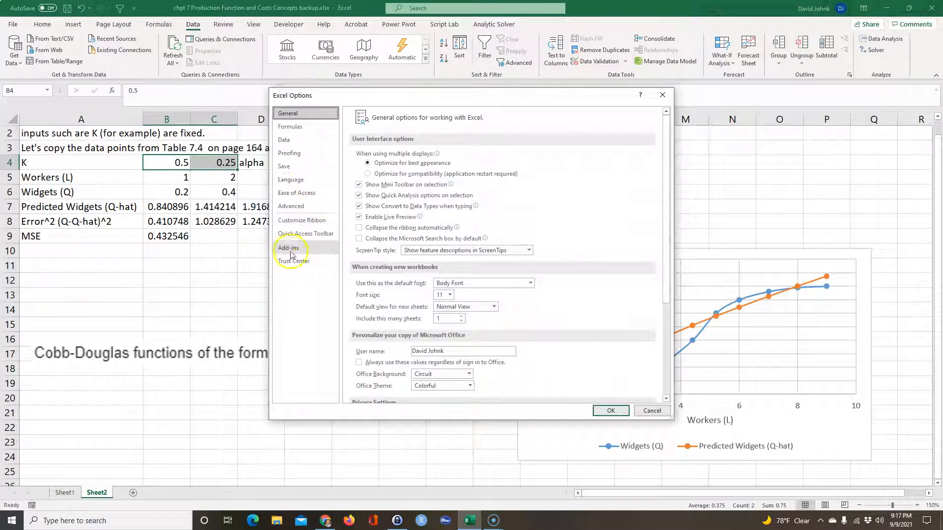
click(289, 247)
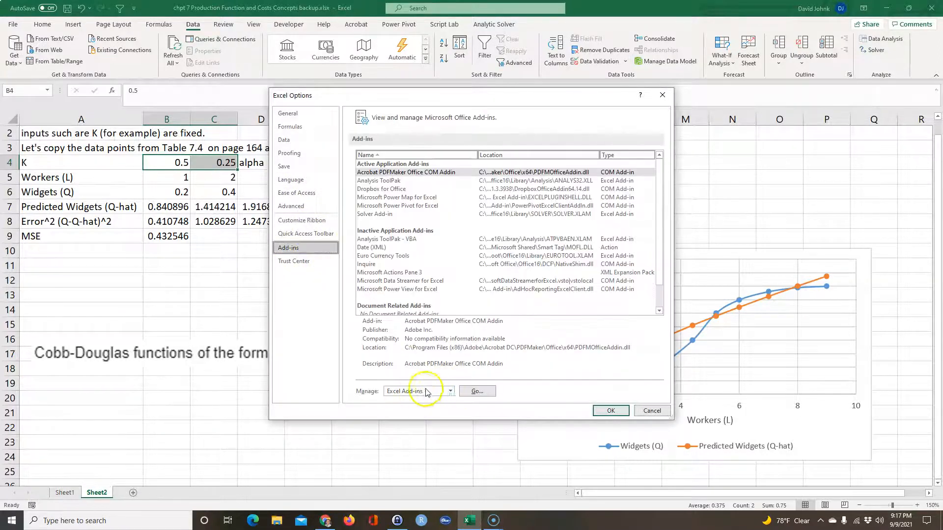
click(477, 392)
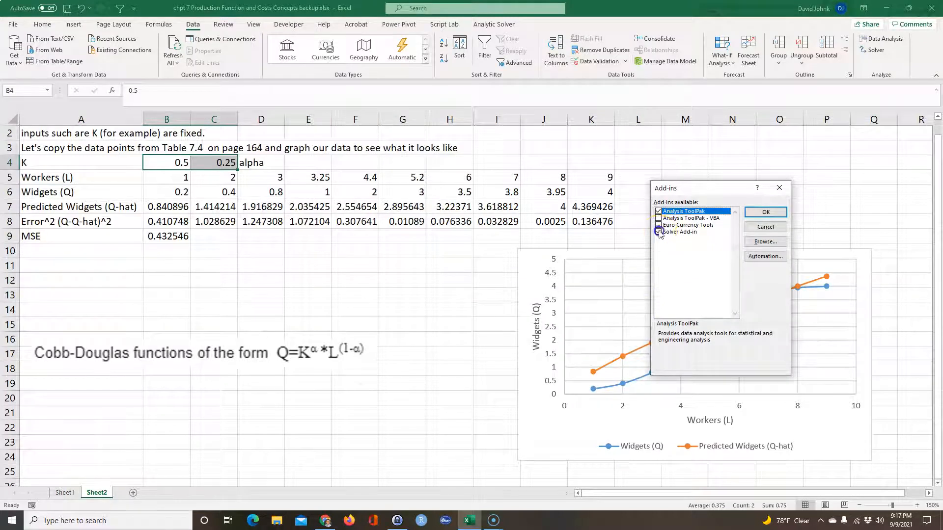
click(680, 232)
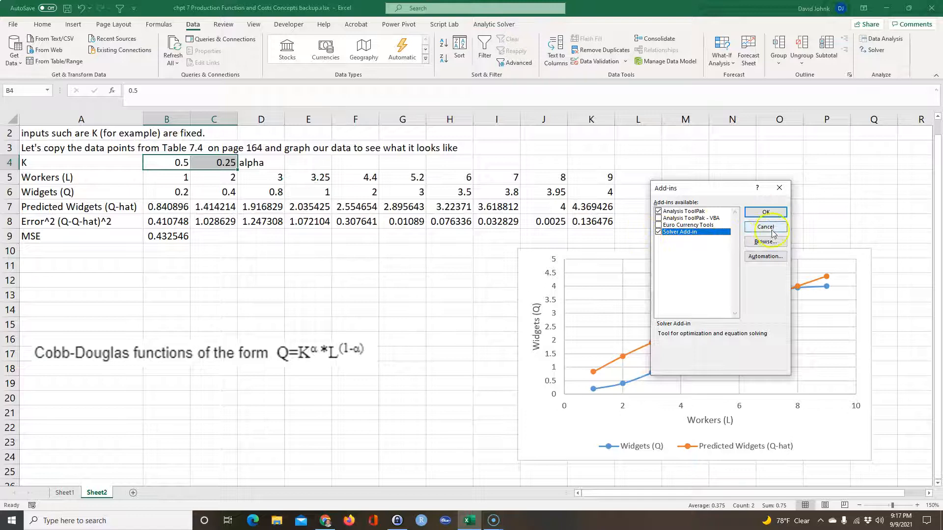
click(765, 212)
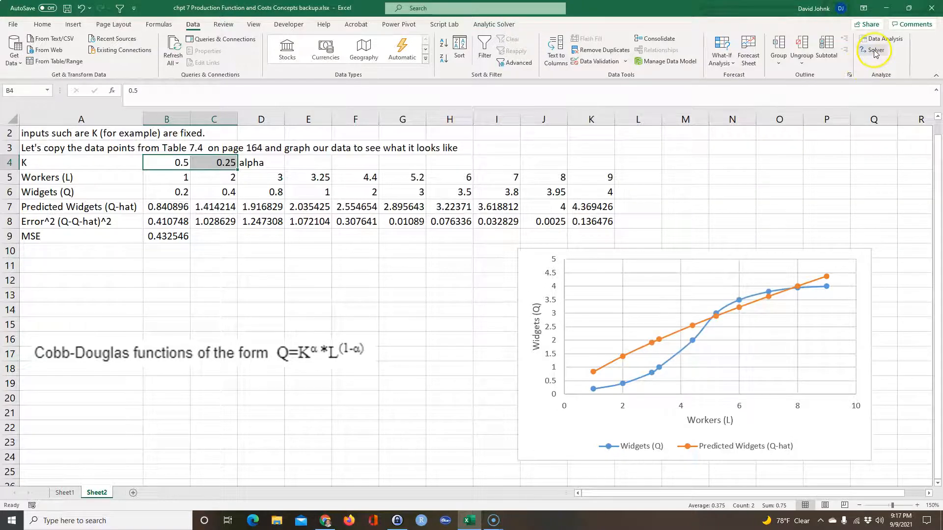
Step: Run Solver minimizing objective $B$9 by changing $B$4:$C$4, reaching MSE 0.225105
click(873, 51)
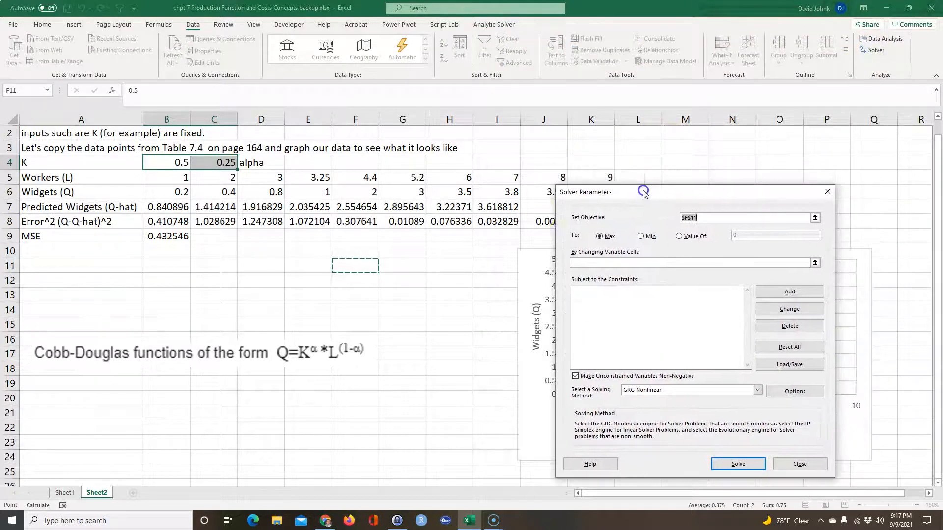
click(167, 236)
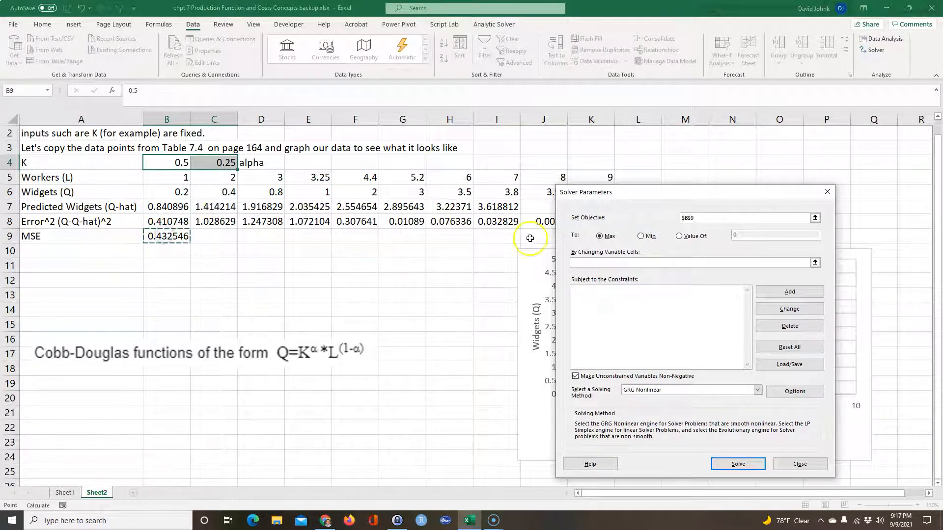
click(640, 236)
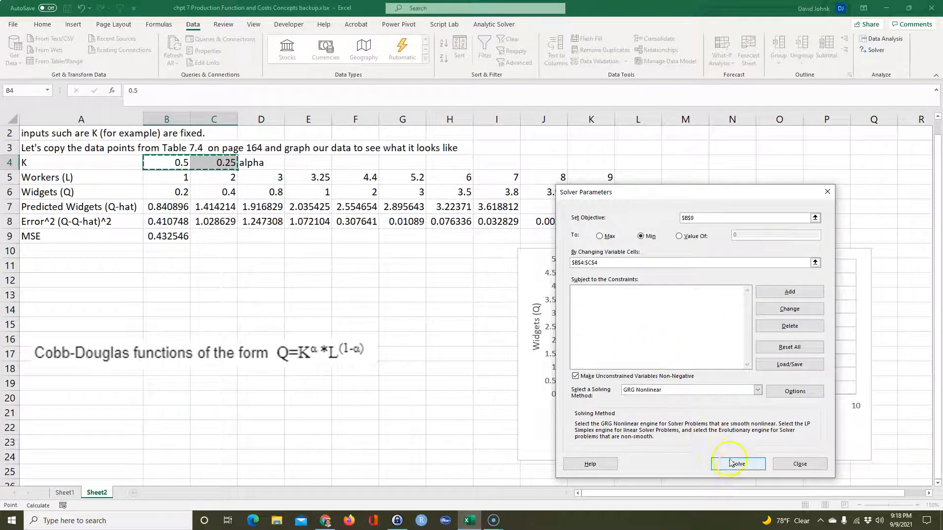
click(734, 464)
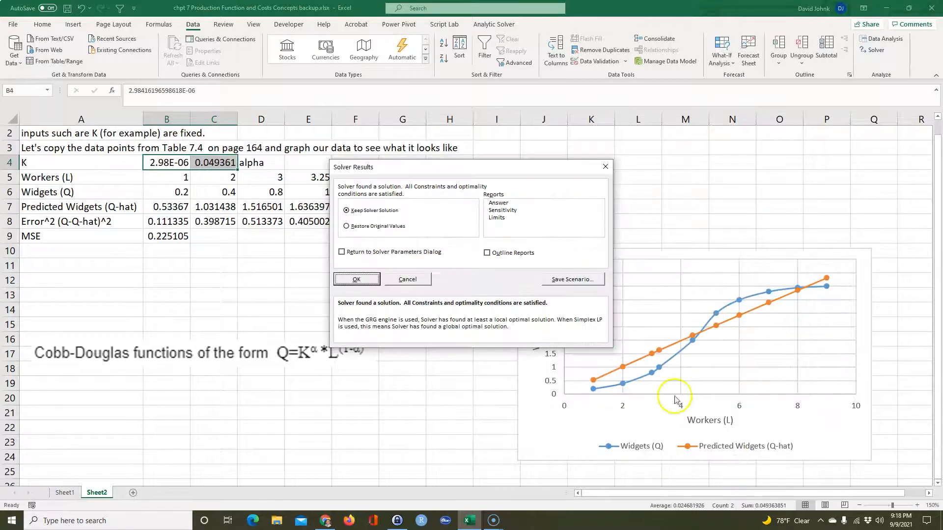
Step: Keep the Solver solution (K about 2.98E-06, alpha 0.049361) and review MSE 0.225105 in B9
click(356, 279)
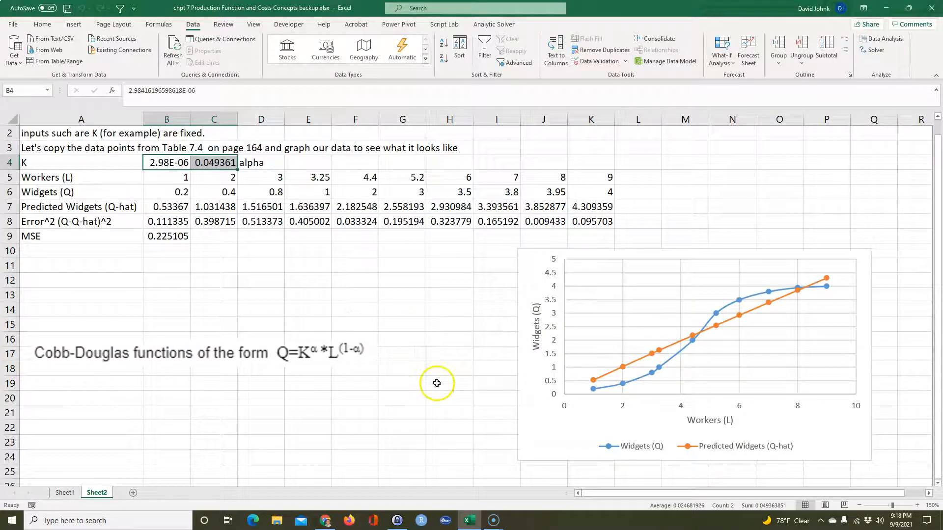
mouse_move(680, 355)
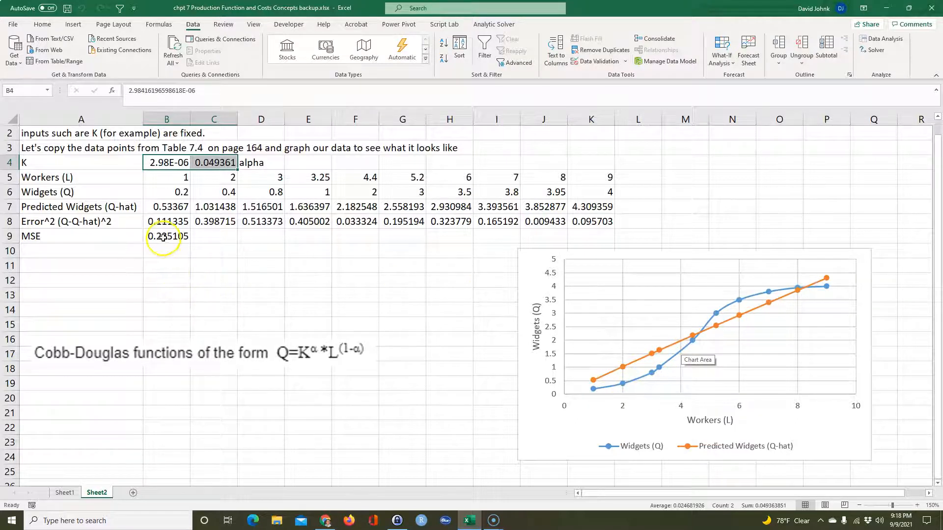
click(167, 236)
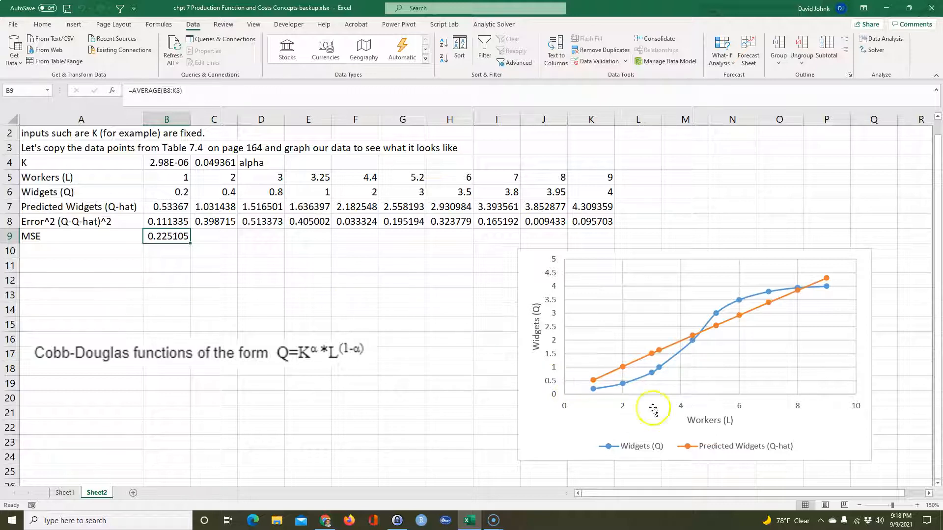
mouse_move(345, 306)
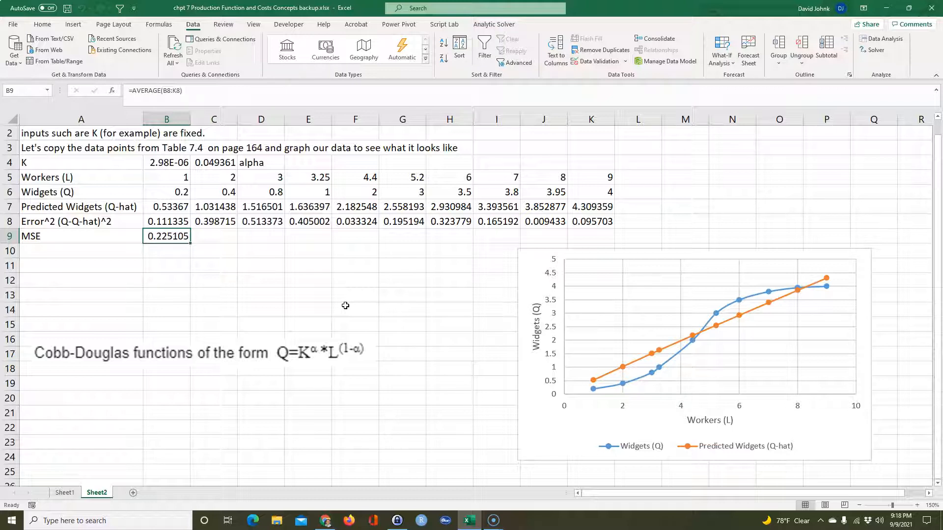
mouse_move(397, 307)
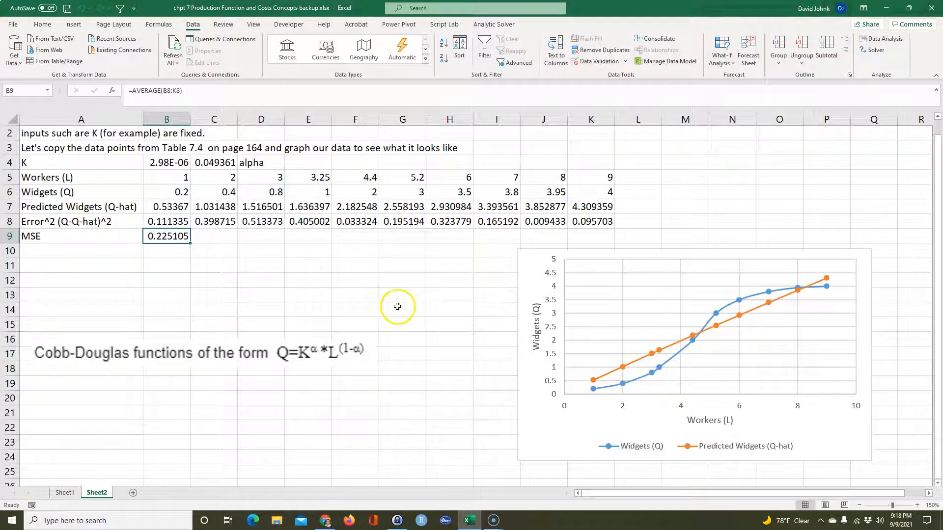
mouse_move(728, 309)
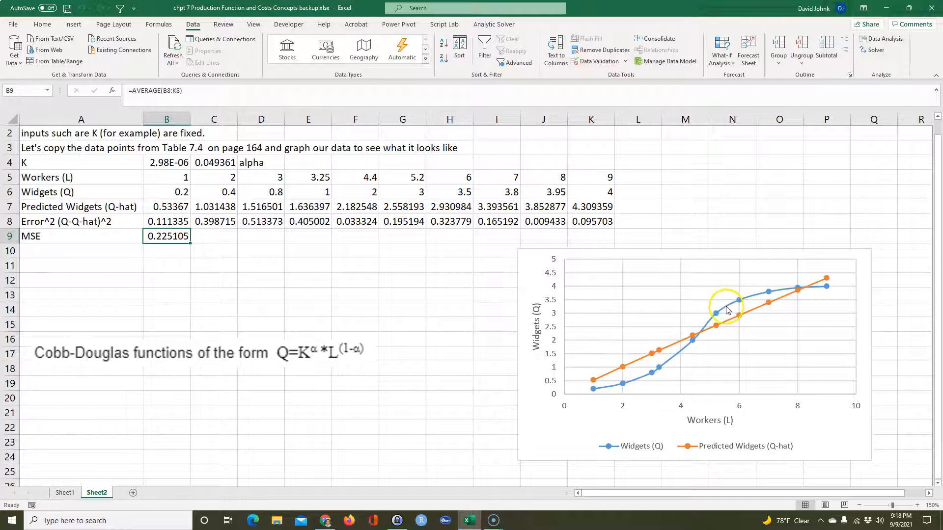
click(725, 306)
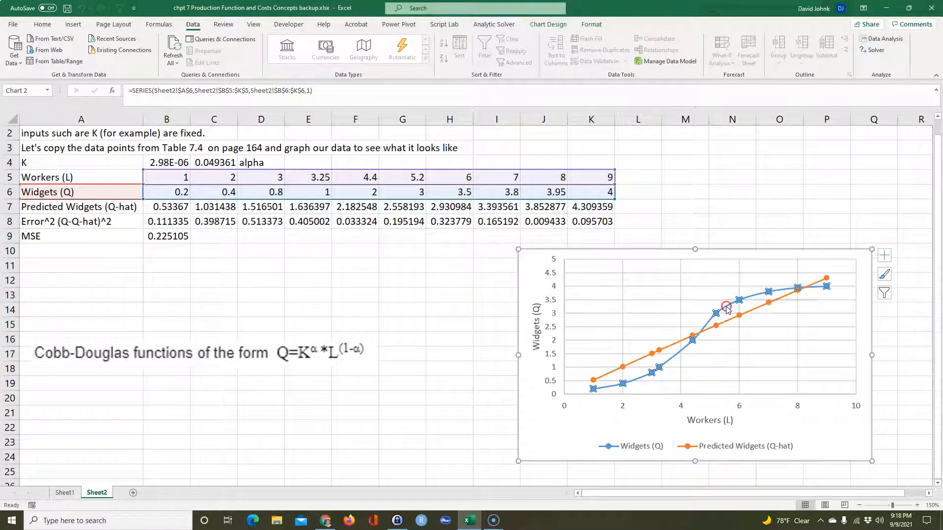
click(726, 307)
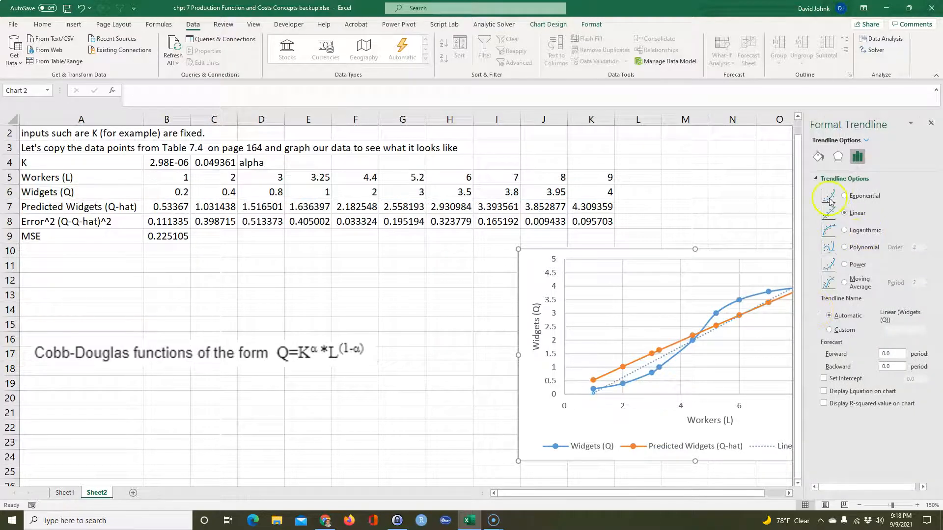
click(844, 196)
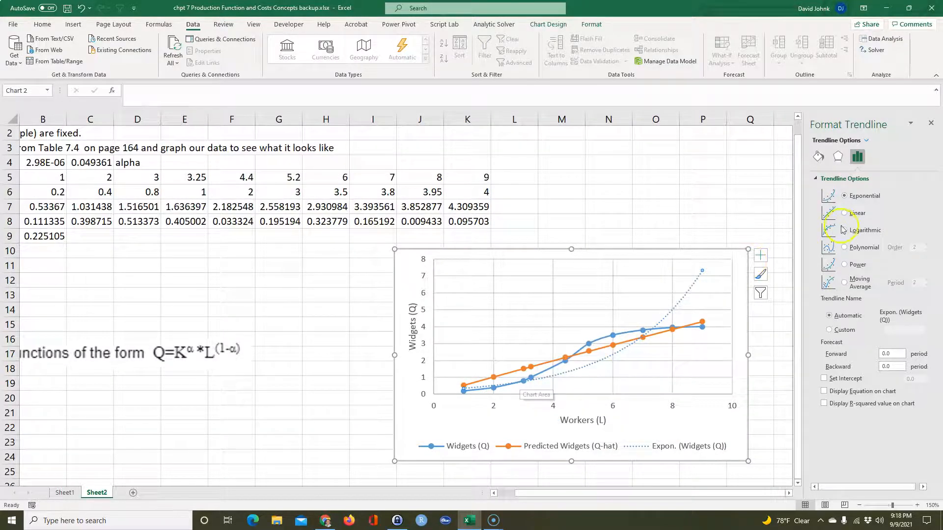
click(845, 230)
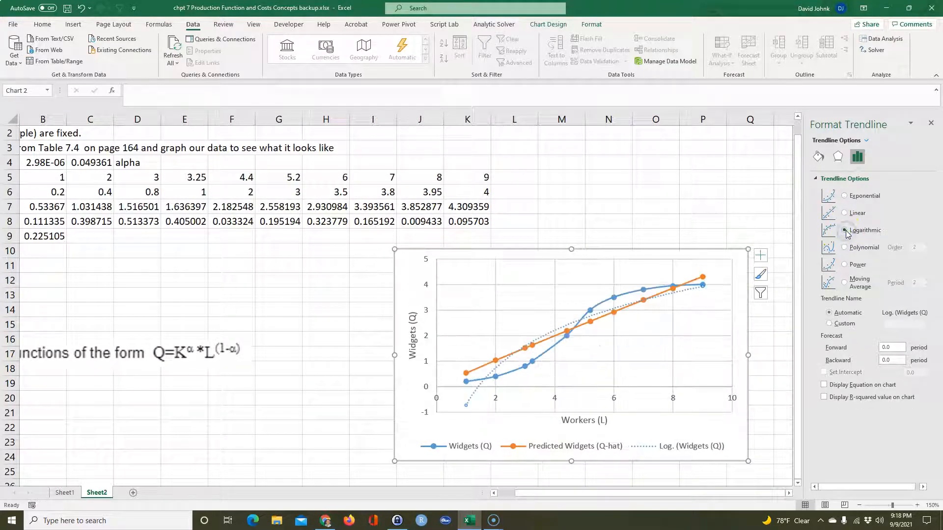
click(844, 213)
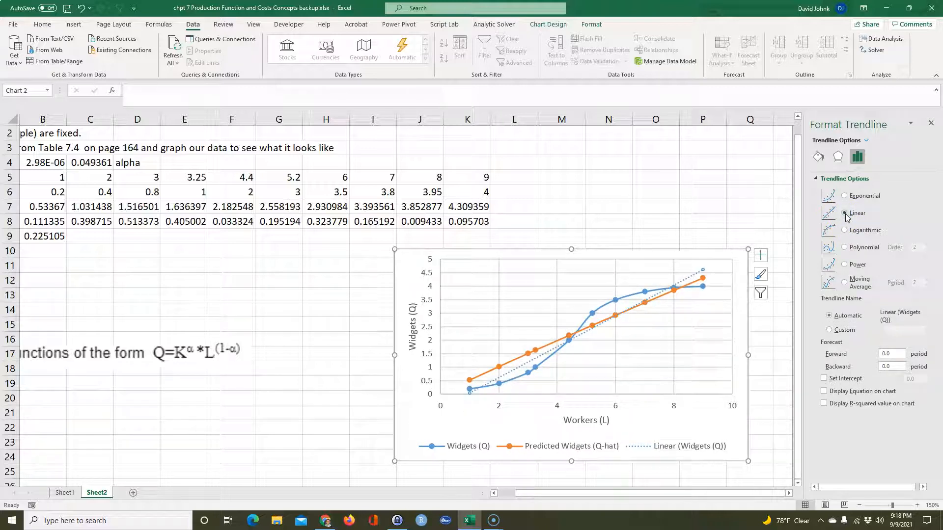
click(844, 213)
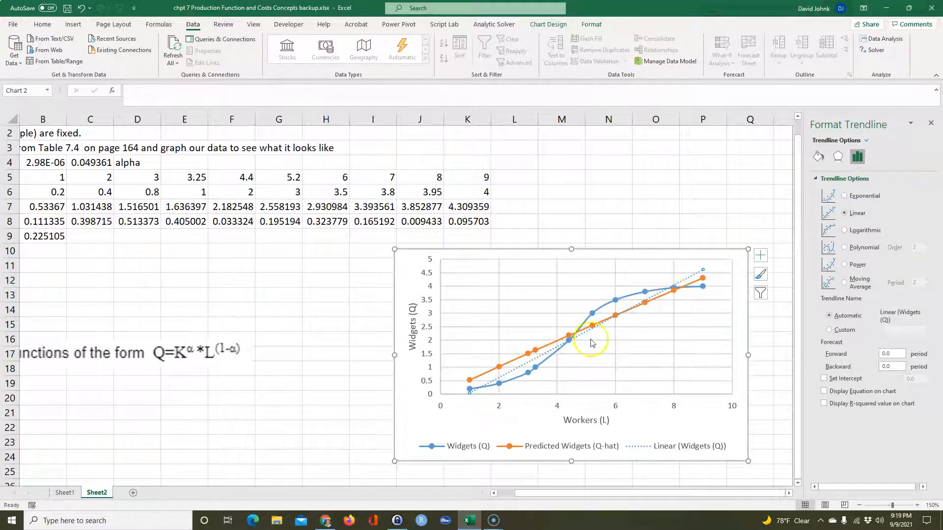
mouse_move(680, 294)
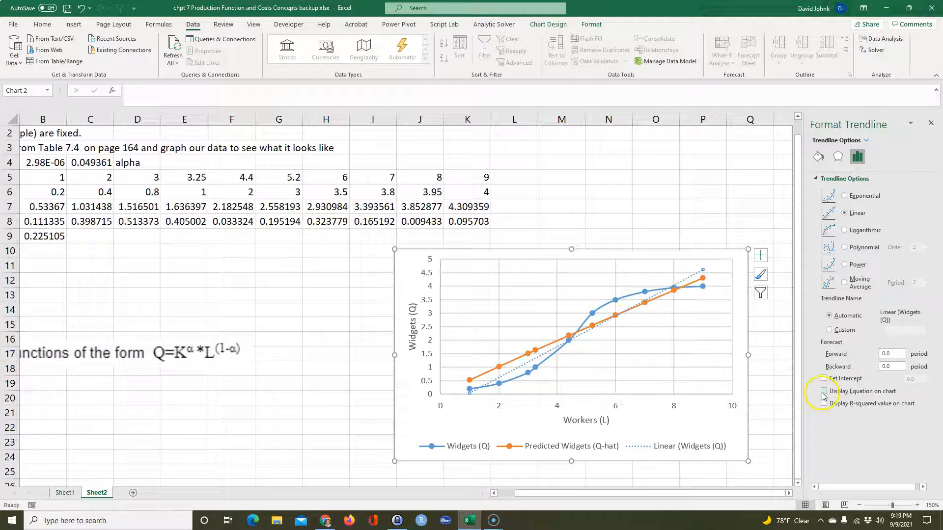
Step: Display the linear trendline equation y = 0.5712x − 0.5254 on the chart
click(824, 392)
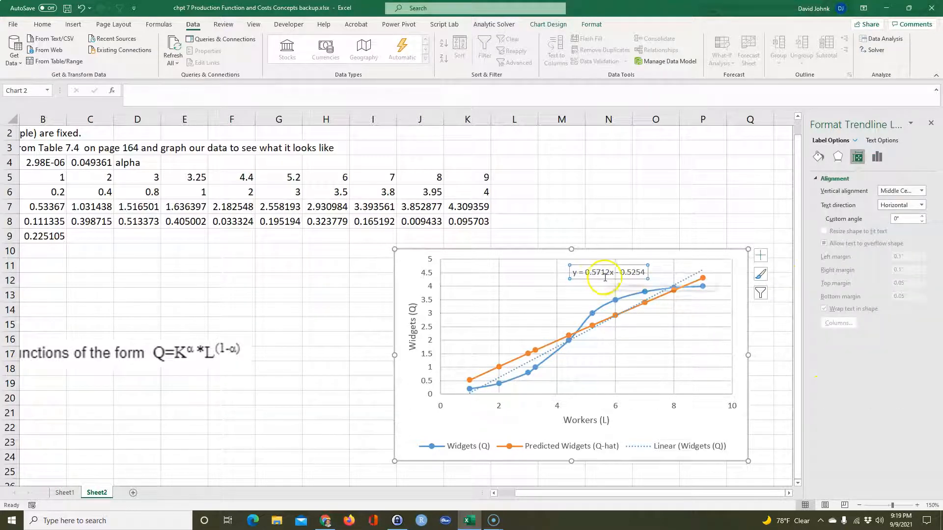
mouse_move(628, 277)
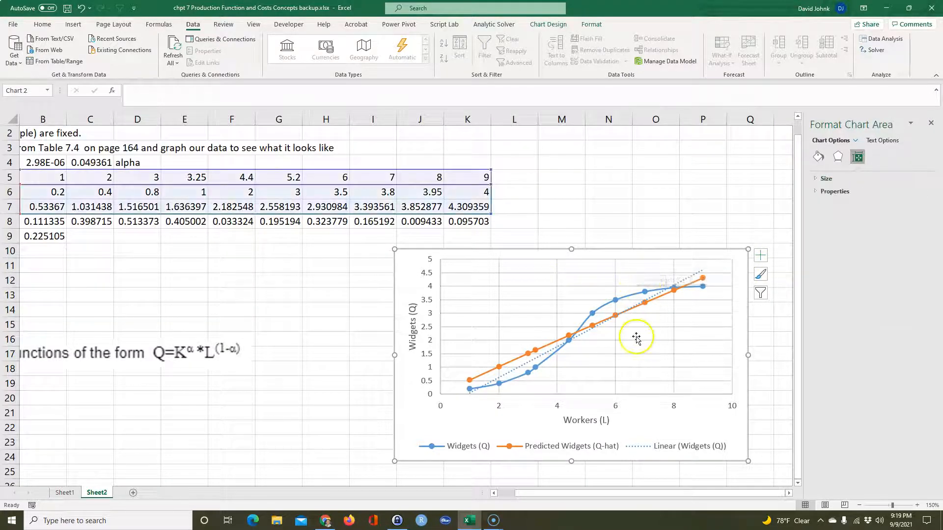
mouse_move(689, 283)
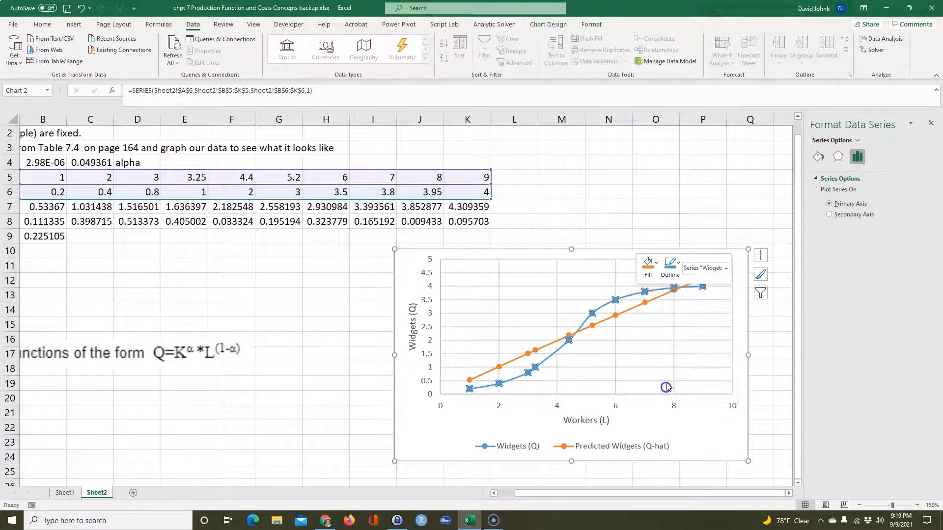
Step: Fit a polynomial trendline of order 6 to the Widgets series and display its equation
click(843, 213)
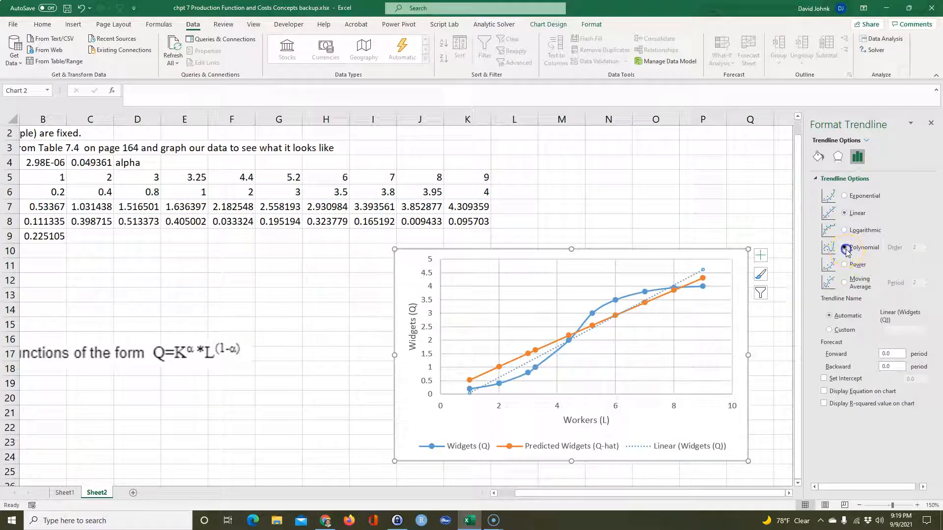
click(844, 247)
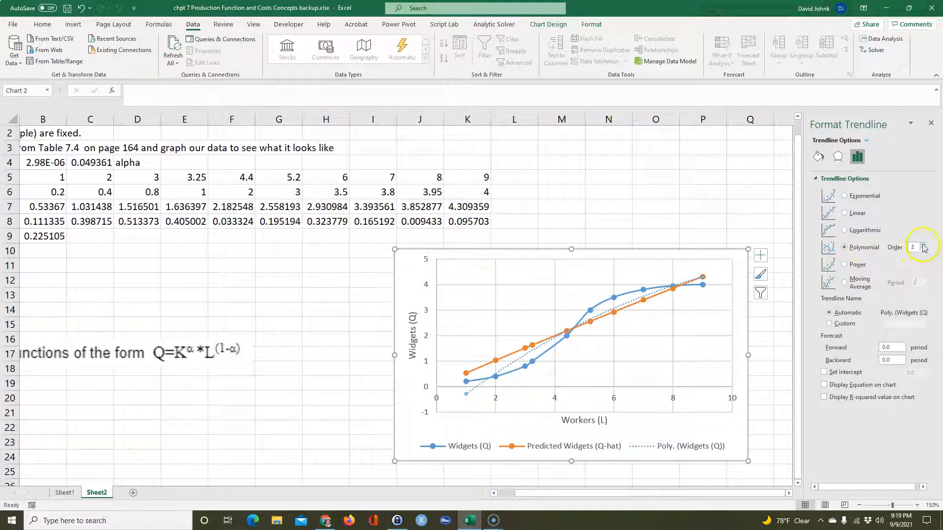
click(924, 244)
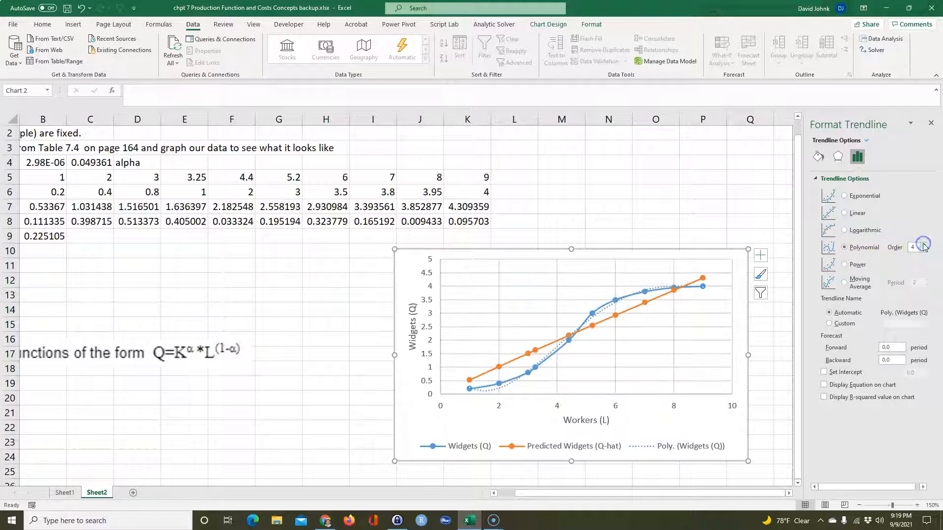
click(924, 245)
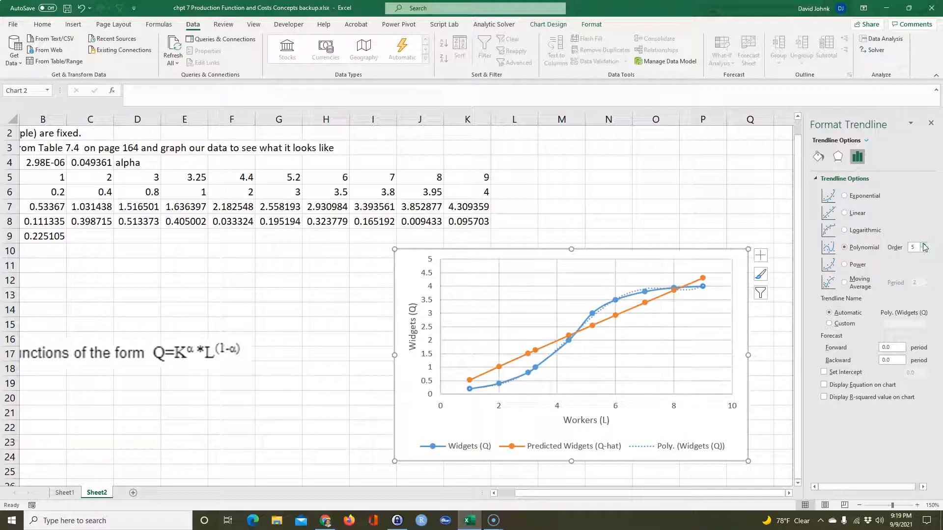
click(924, 245)
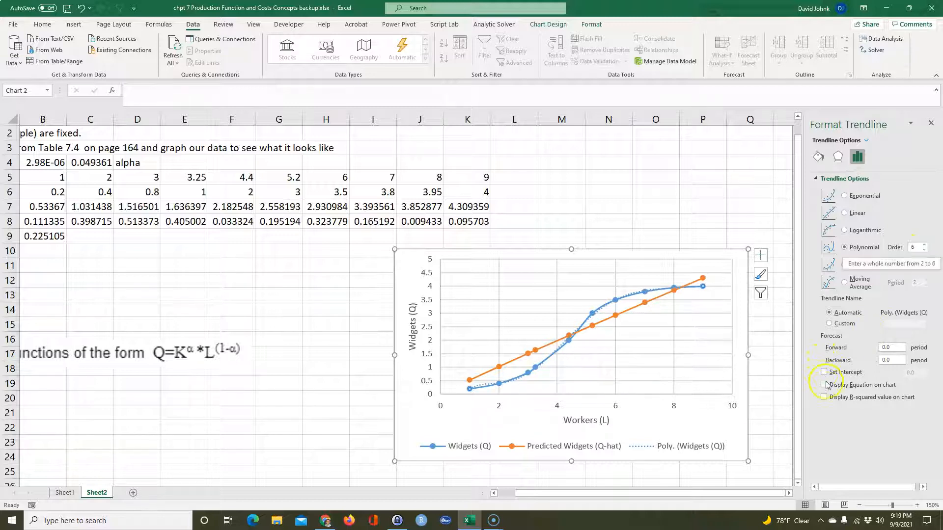
click(824, 385)
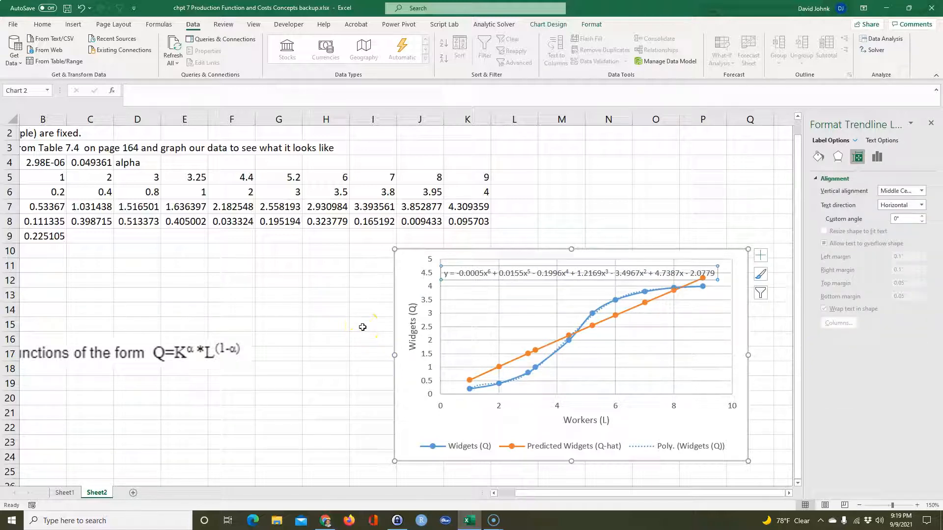
mouse_move(252, 304)
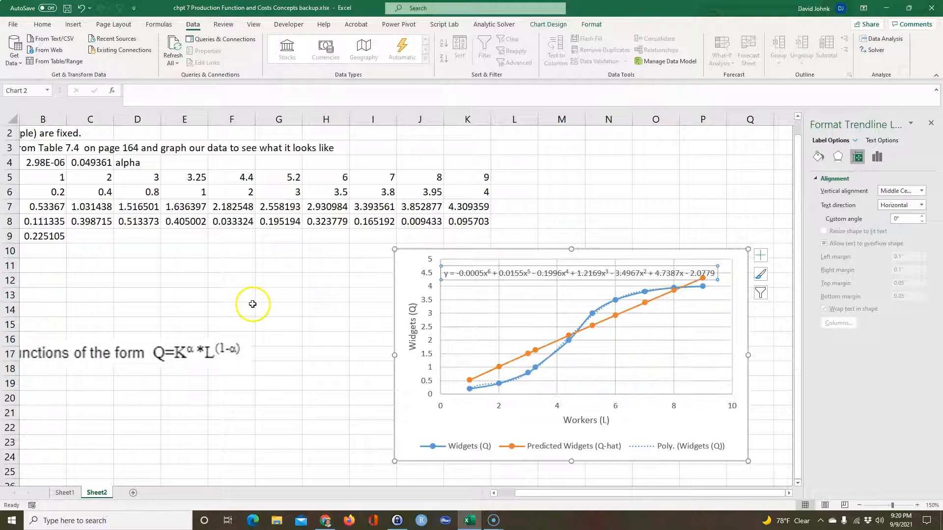
Step: Nudge the chart slightly lower and right, dismissing the equation label's context menu unchanged
right_click(548, 273)
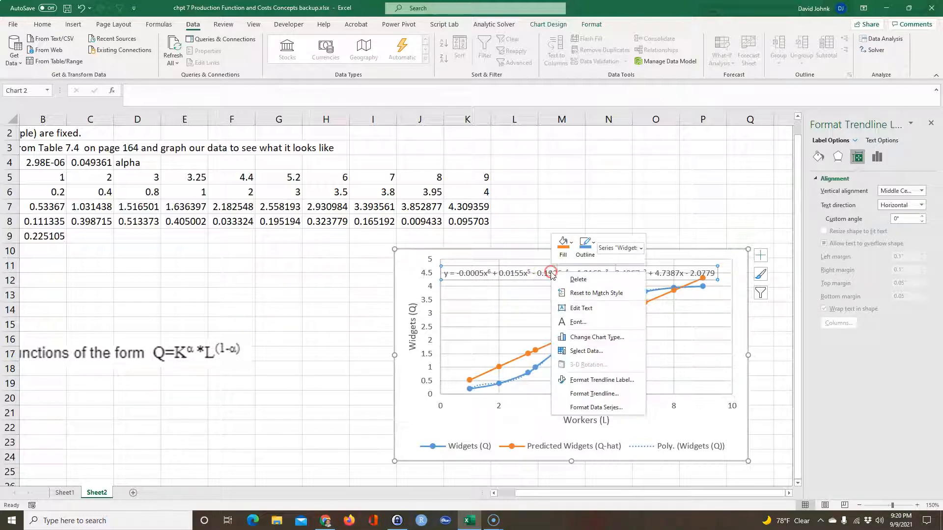
click(481, 295)
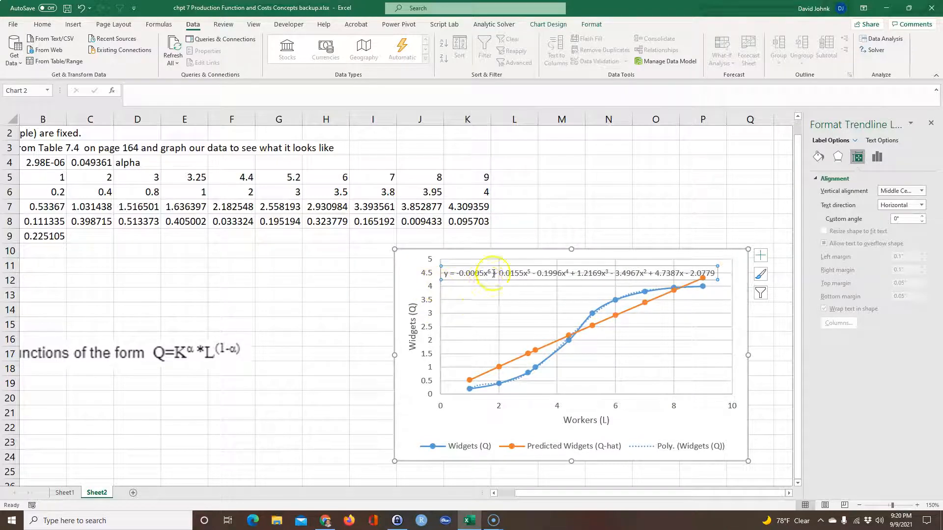
mouse_move(487, 274)
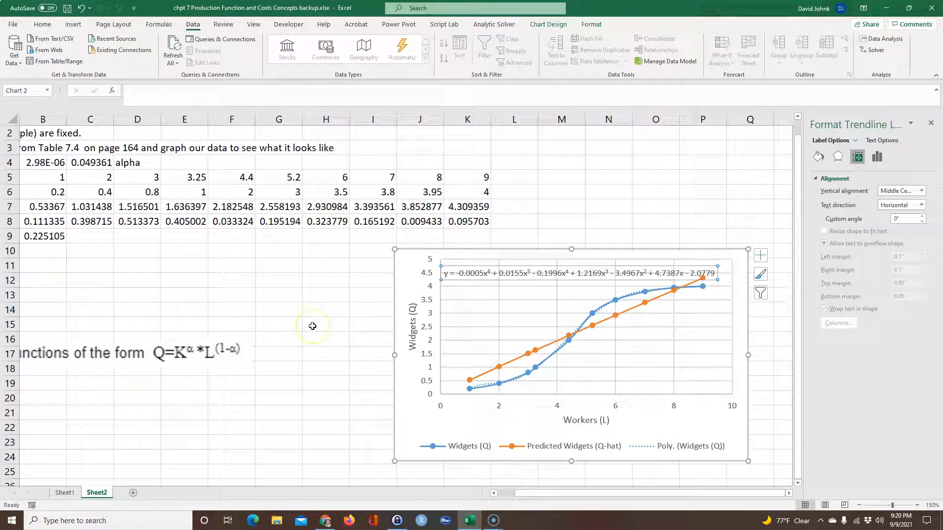
mouse_move(531, 318)
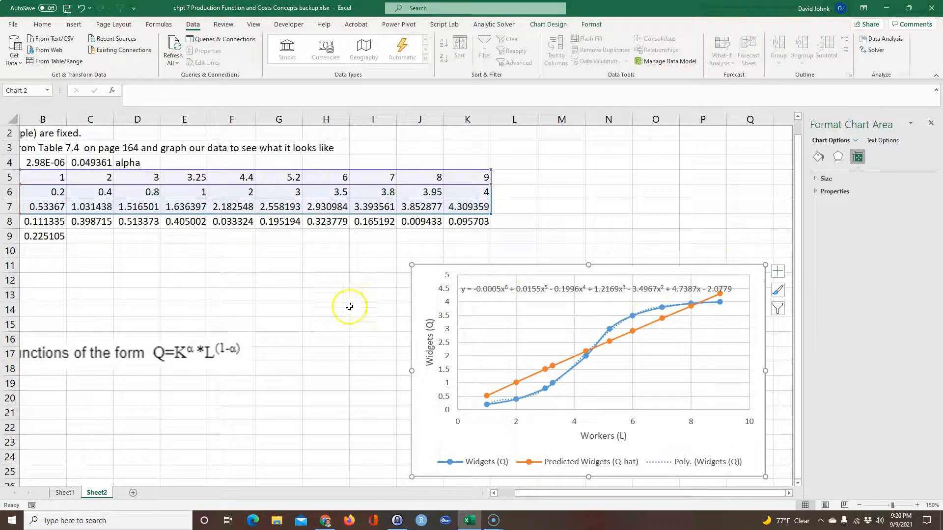
click(325, 294)
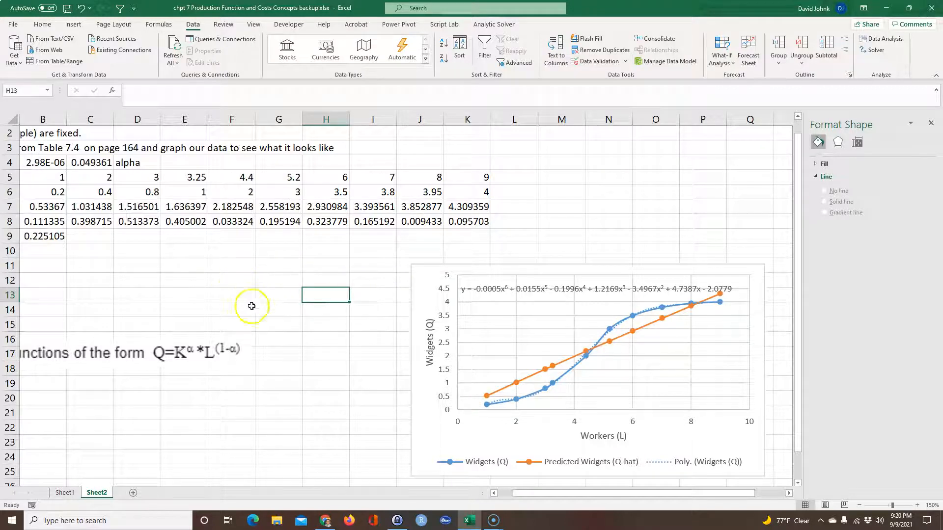
Step: Scroll the sheet left to read the full polynomial trendline equation beside the data
scroll(left, 3)
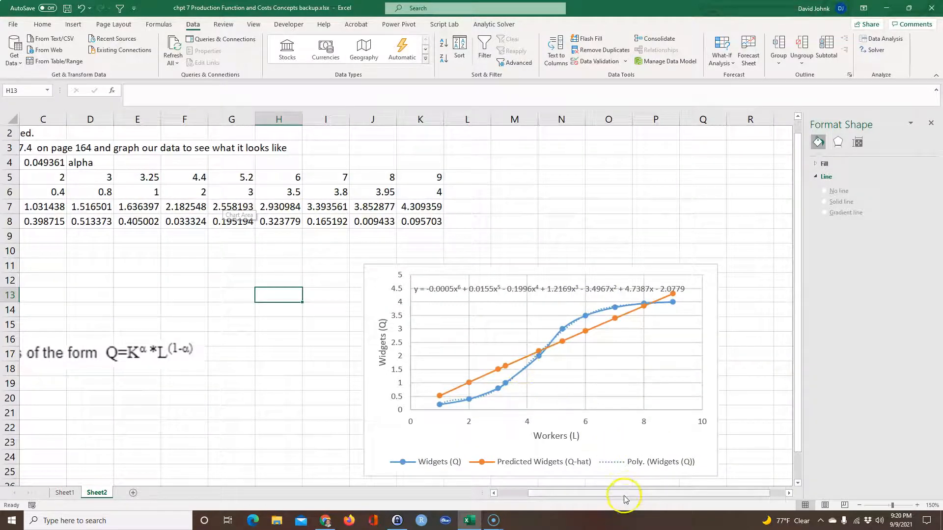
scroll(left, 3)
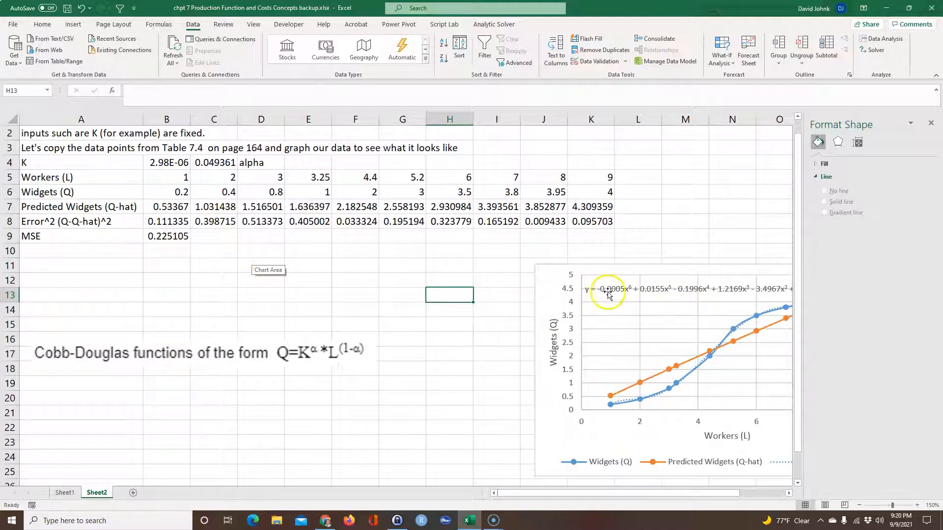
mouse_move(678, 293)
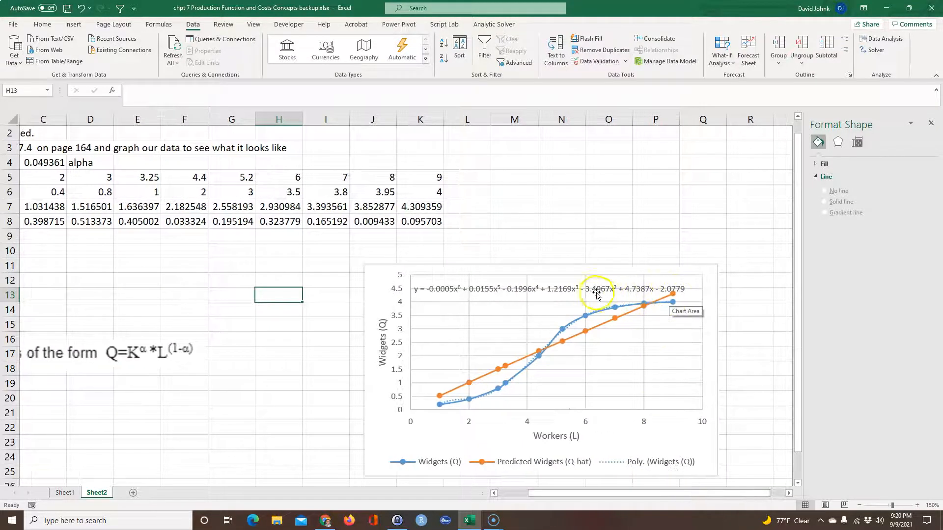
mouse_move(421, 307)
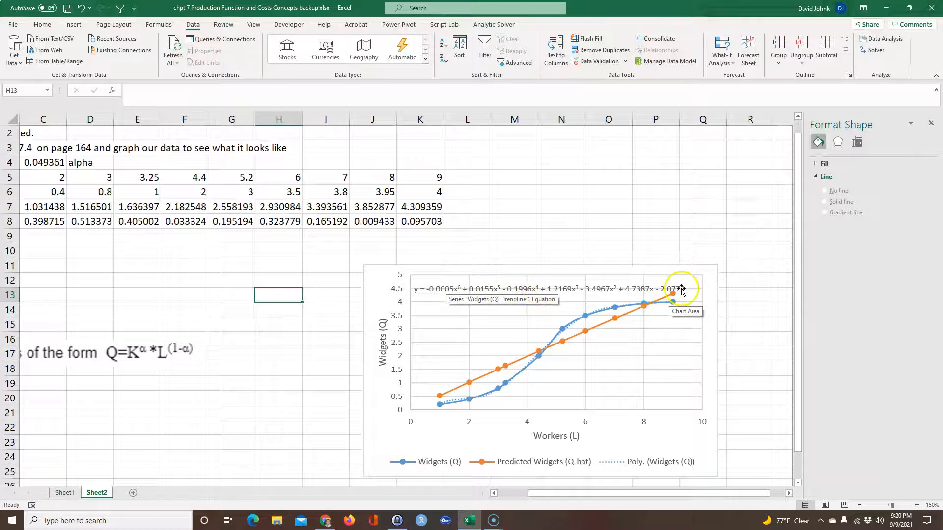
mouse_move(572, 291)
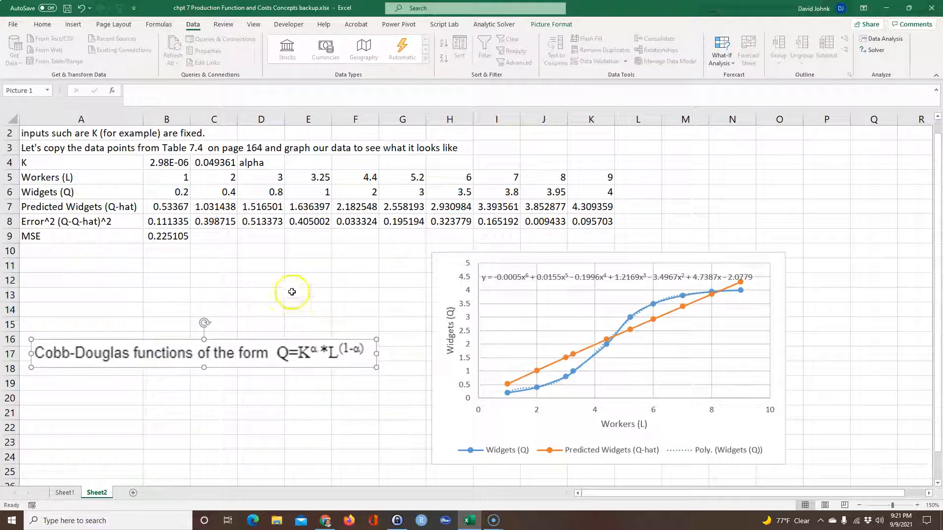
mouse_move(143, 434)
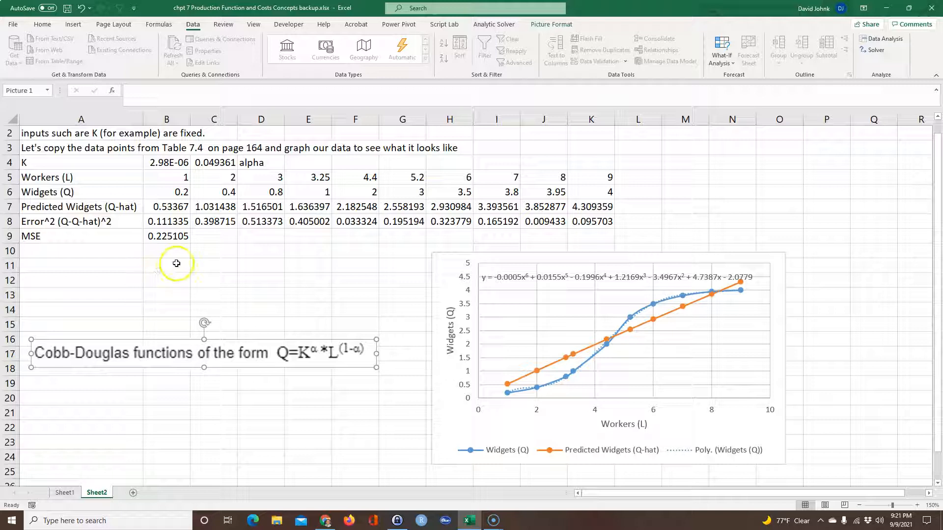
mouse_move(407, 263)
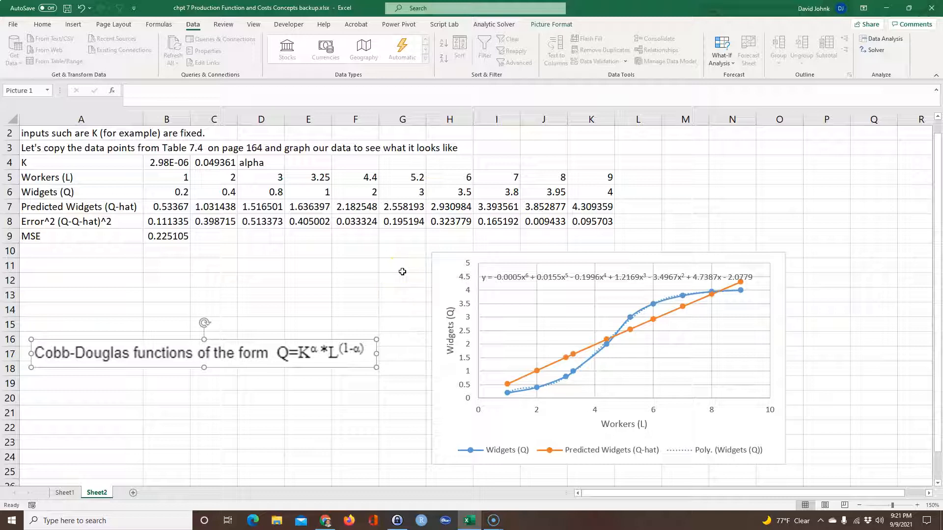
mouse_move(18, 510)
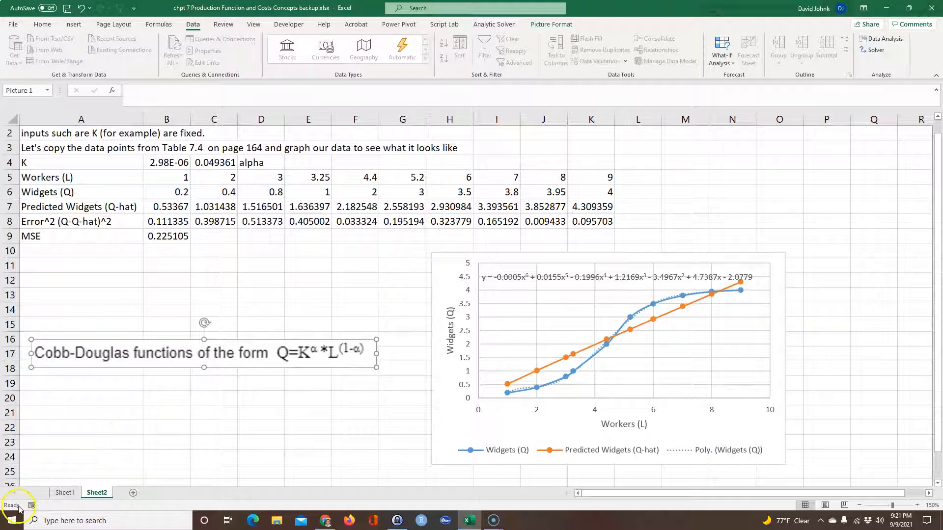